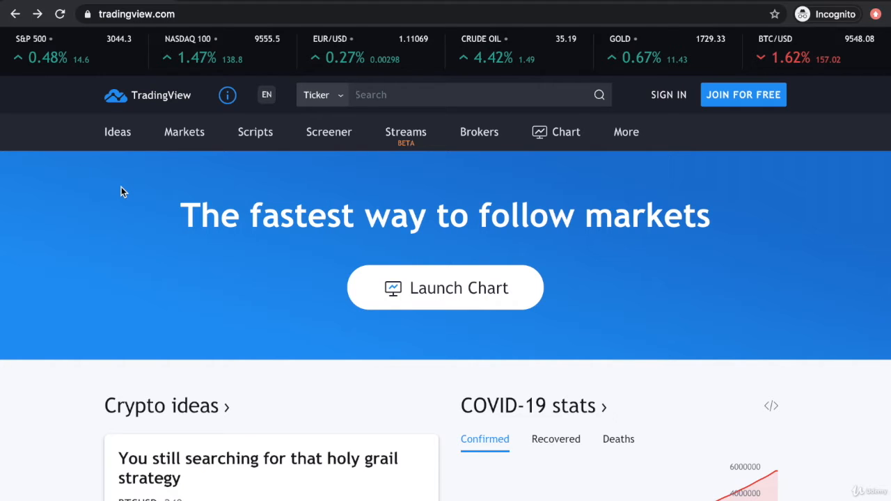
Step: Open the Stock Screener from the Screener menu to list US stocks
click(328, 131)
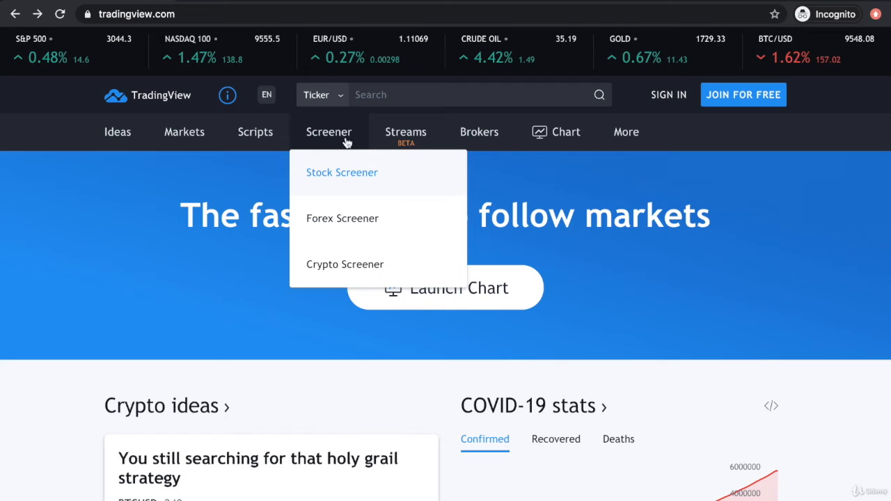
mouse_move(342, 182)
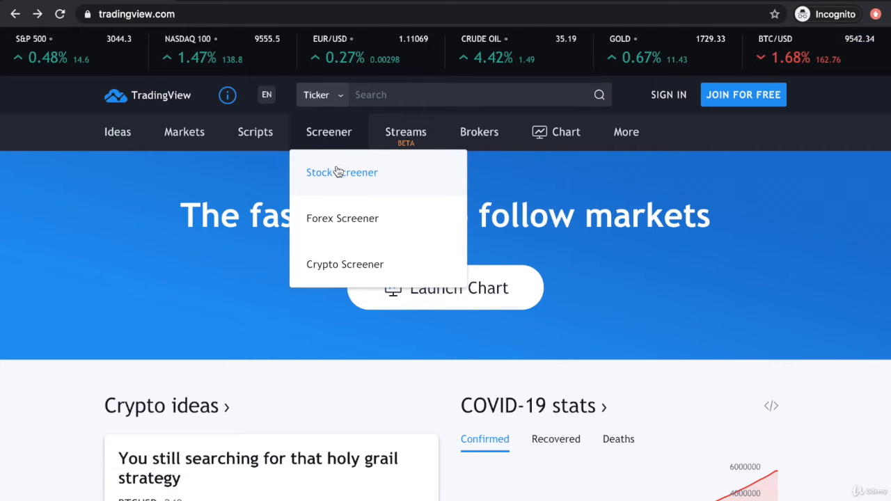
click(342, 172)
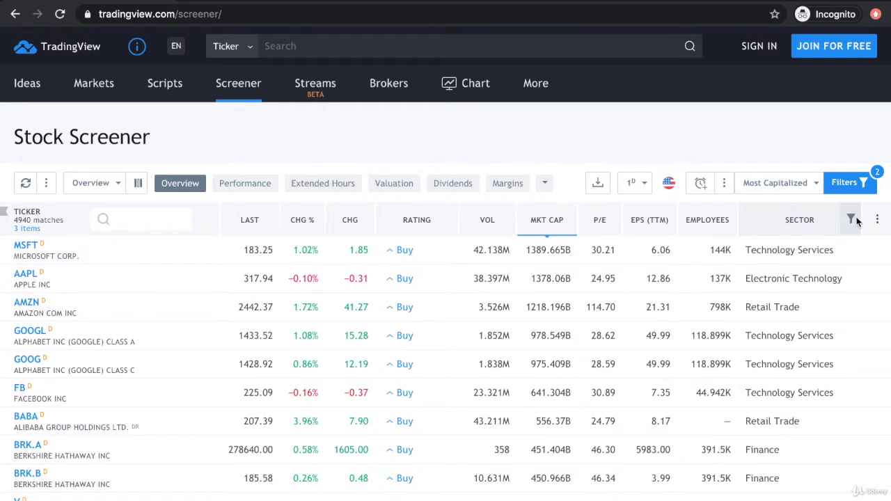
mouse_move(846, 182)
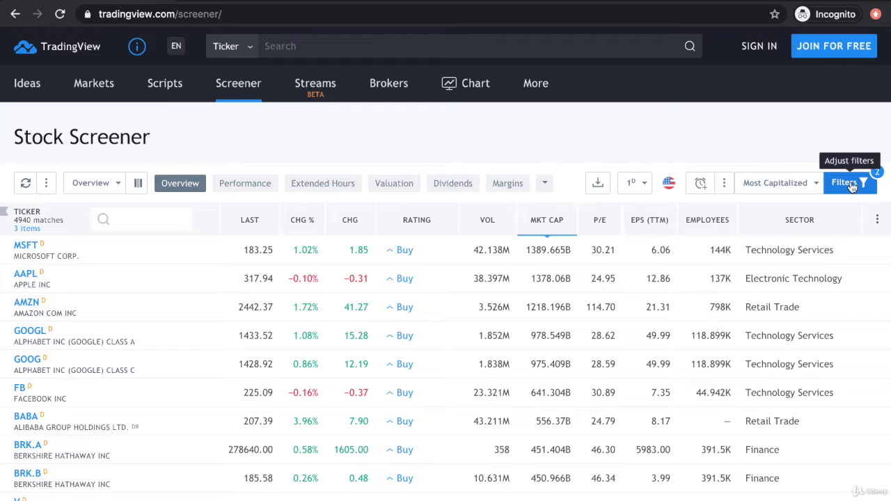
click(845, 183)
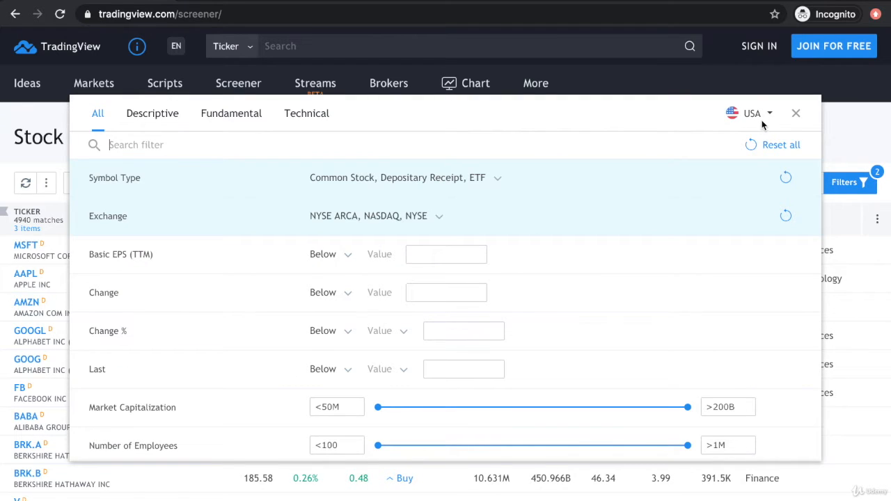
click(749, 113)
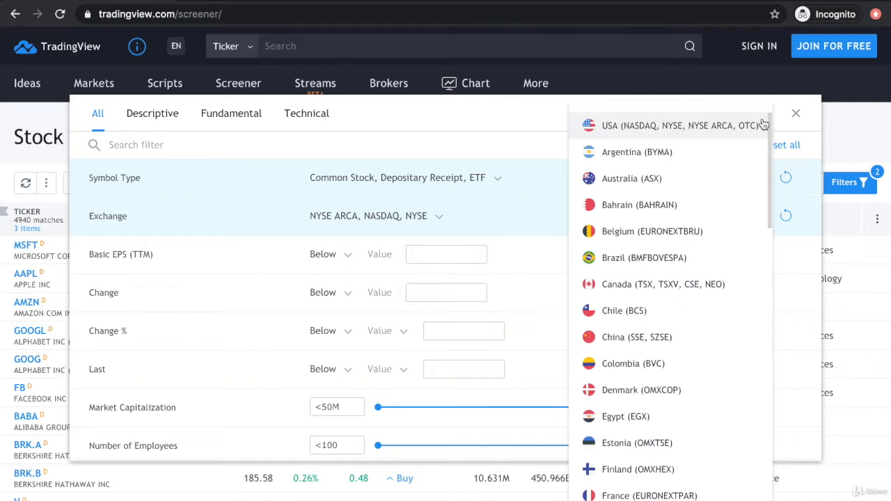
scroll(down, 3)
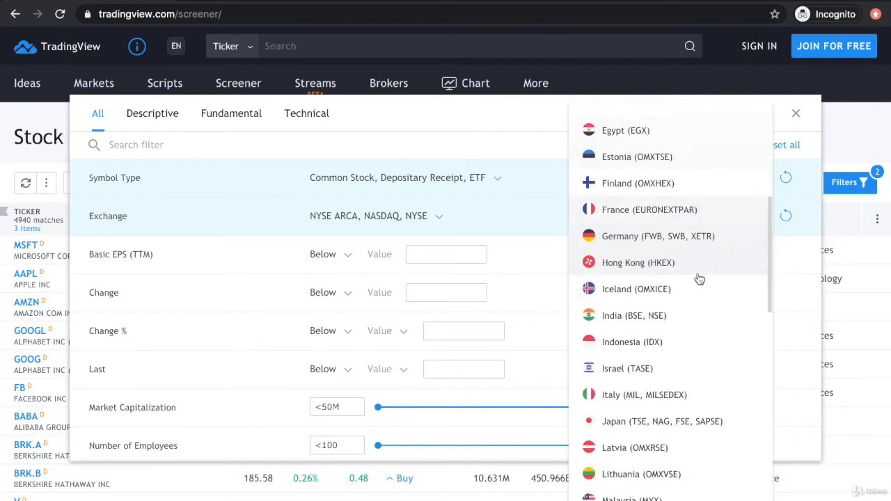
scroll(down, 3)
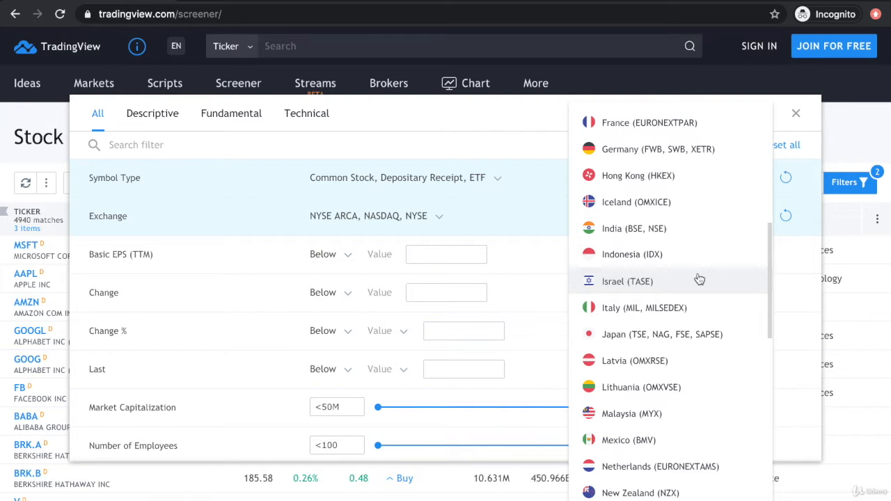
scroll(up, 3)
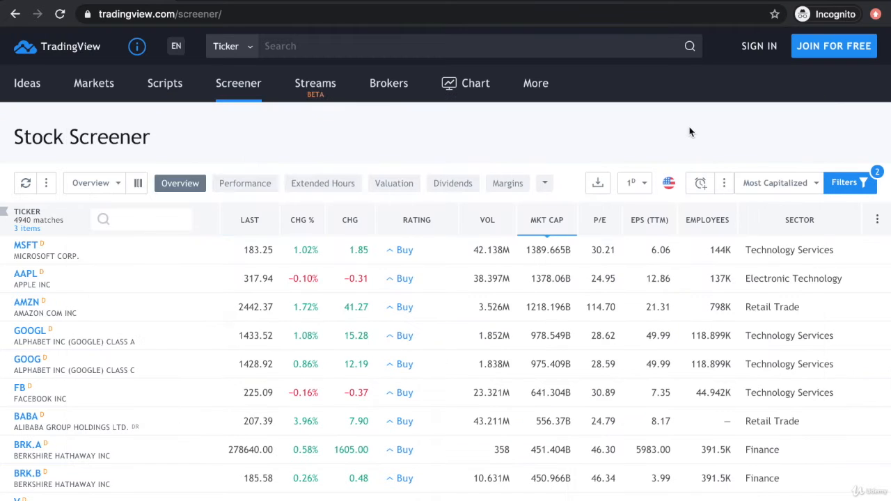
Step: Reopen the screener Filters panel on its Fundamental filters
click(844, 182)
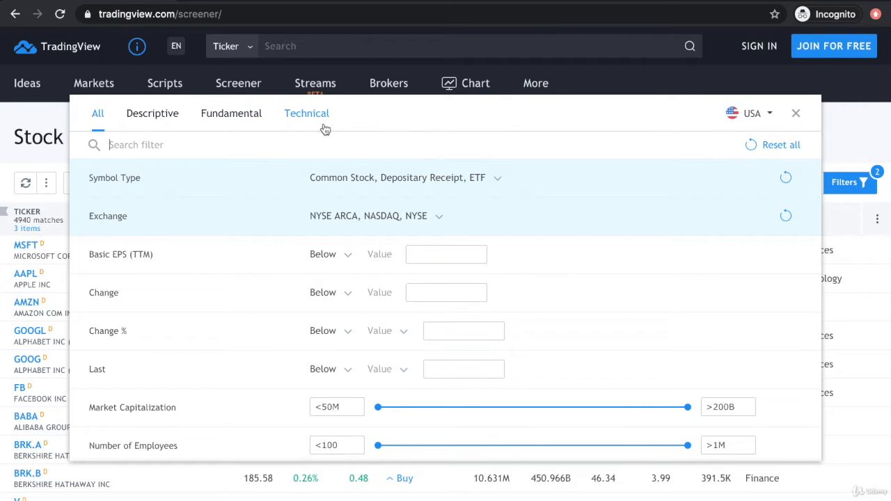
click(230, 113)
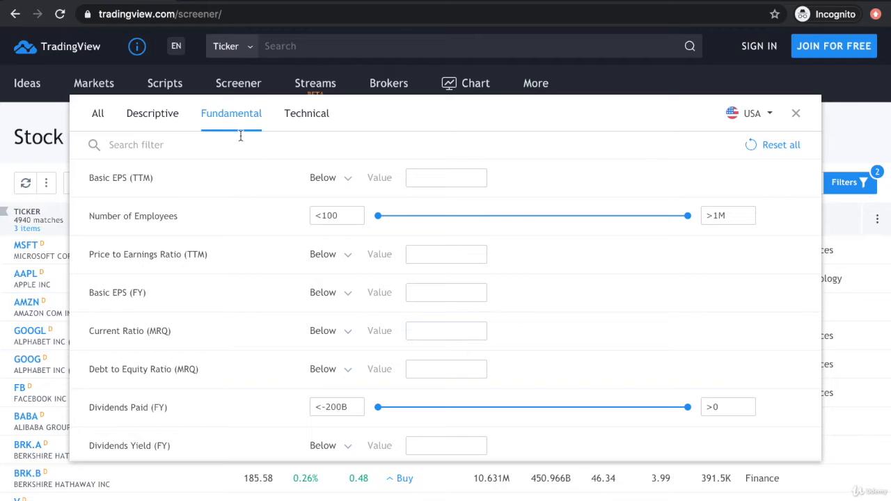
scroll(down, 3)
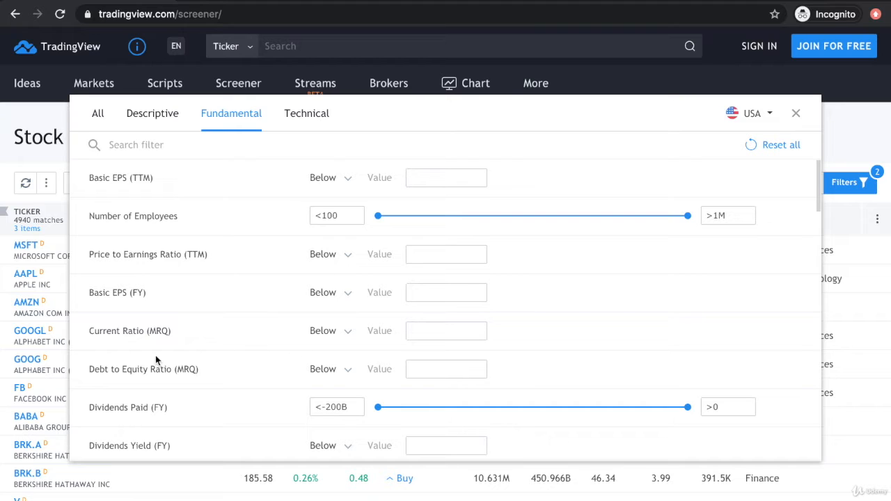
Step: Filter for Current Ratio (MRQ) above 1 and Debt to Equity Ratio (MRQ) below 1
click(329, 330)
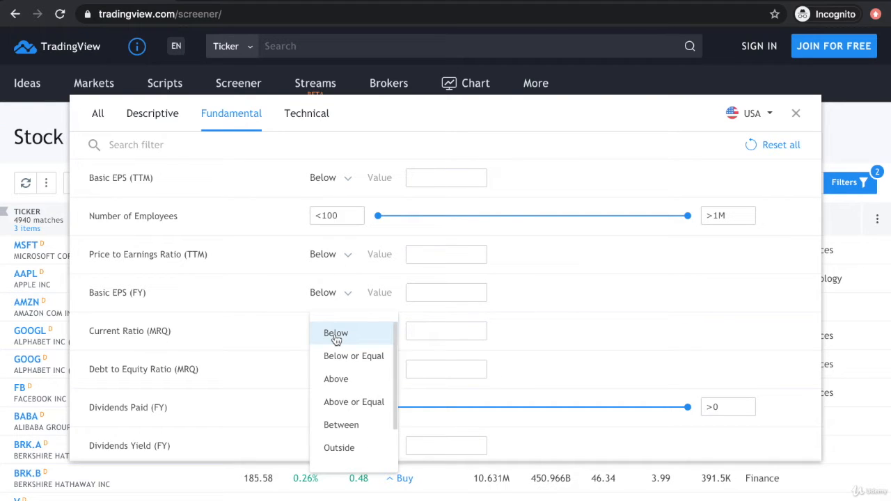
click(336, 378)
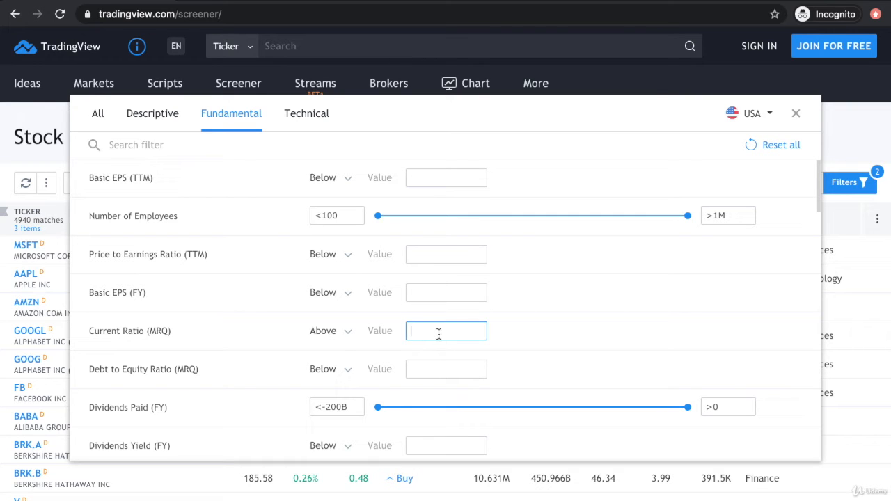
text(1)
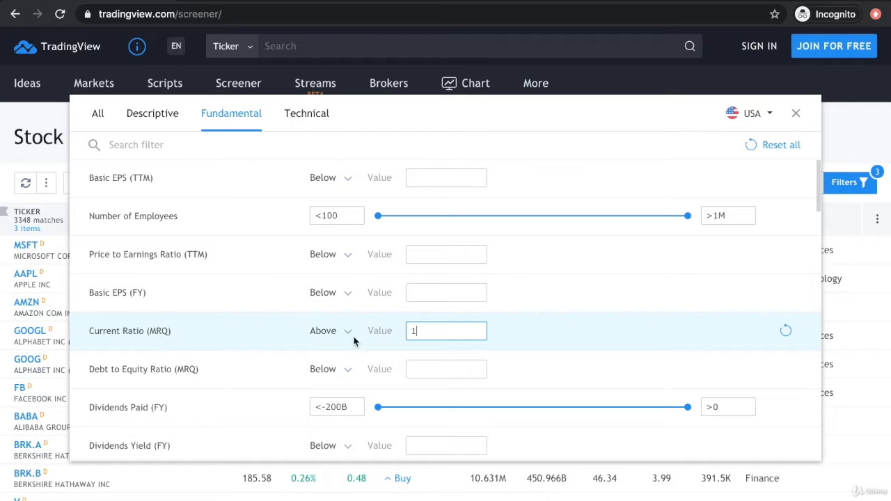
mouse_move(192, 329)
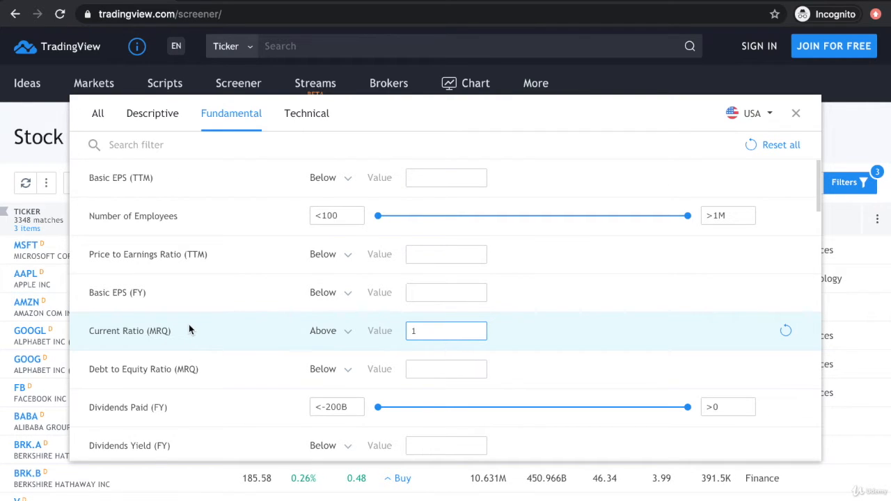
scroll(down, 3)
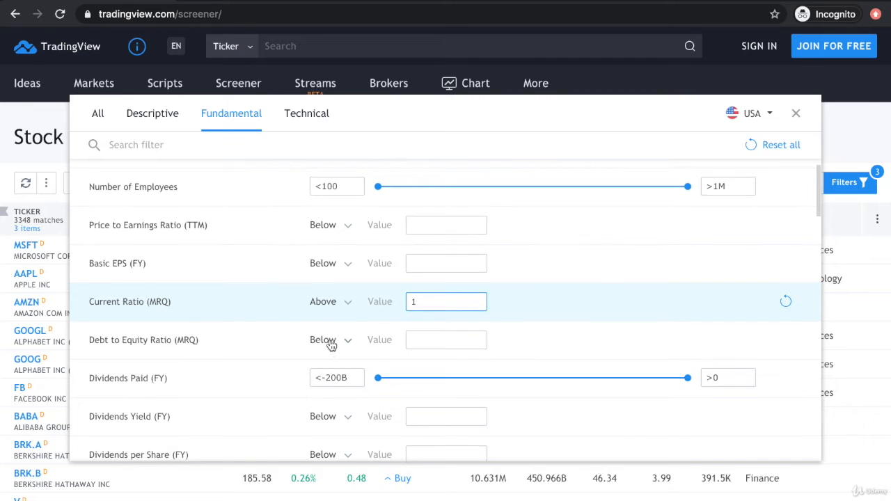
click(331, 340)
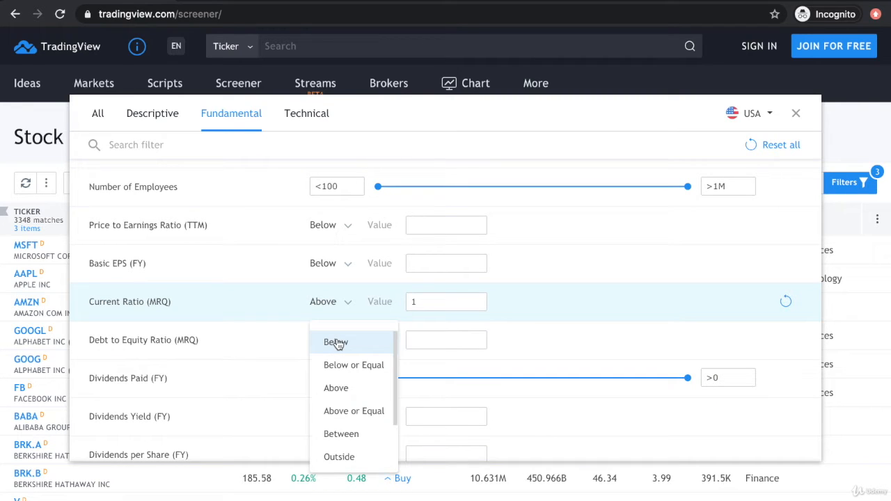
click(335, 342)
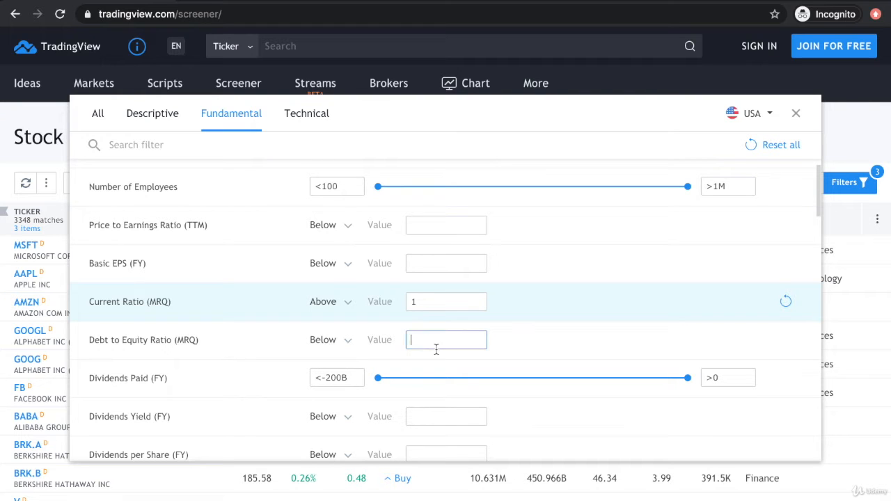
text(1)
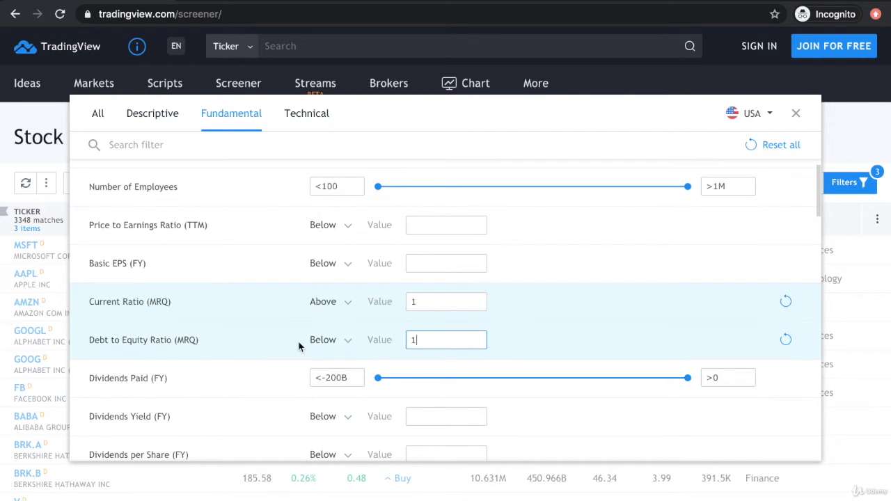
mouse_move(266, 348)
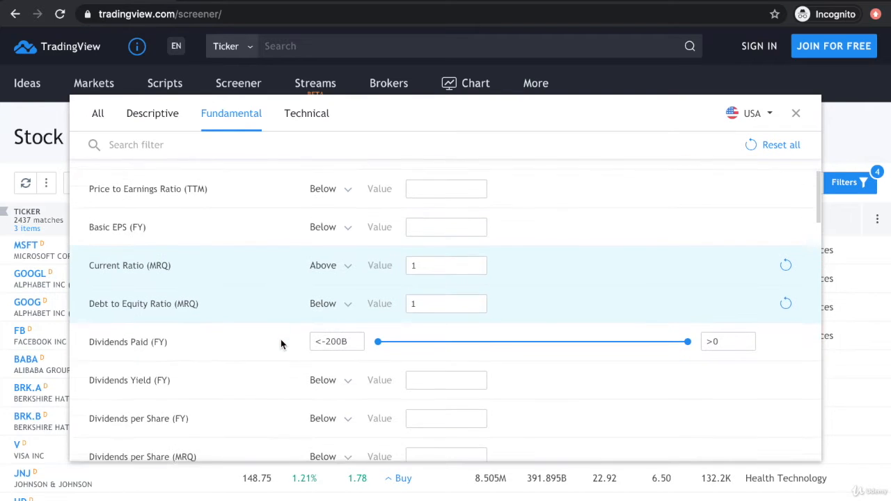
Step: Require Dividends Yield (FY) above 2, leaving 357 stocks
scroll(down, 3)
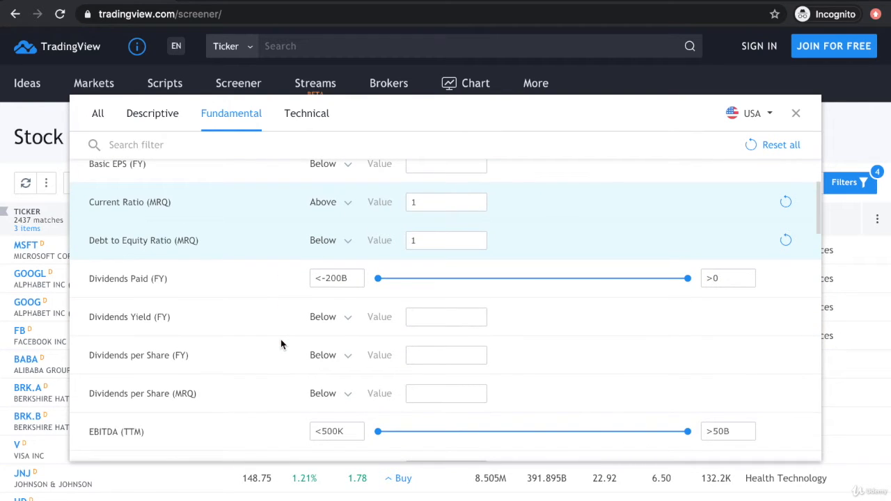
mouse_move(214, 286)
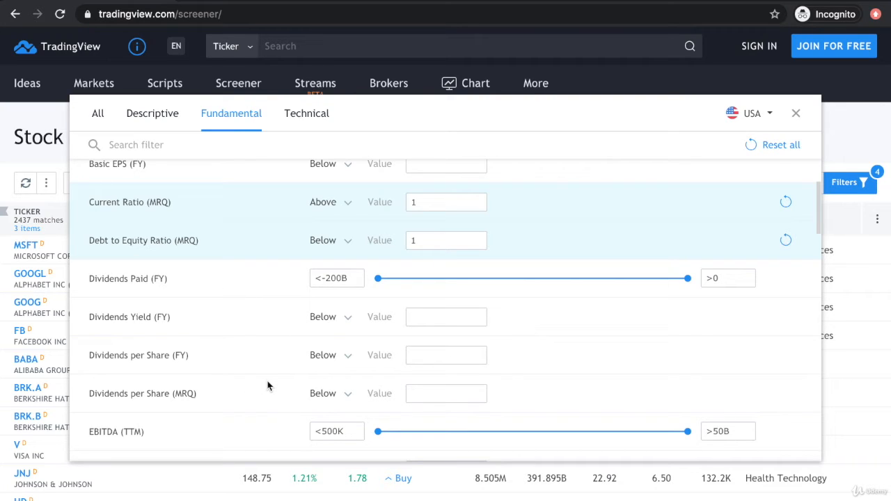
click(329, 317)
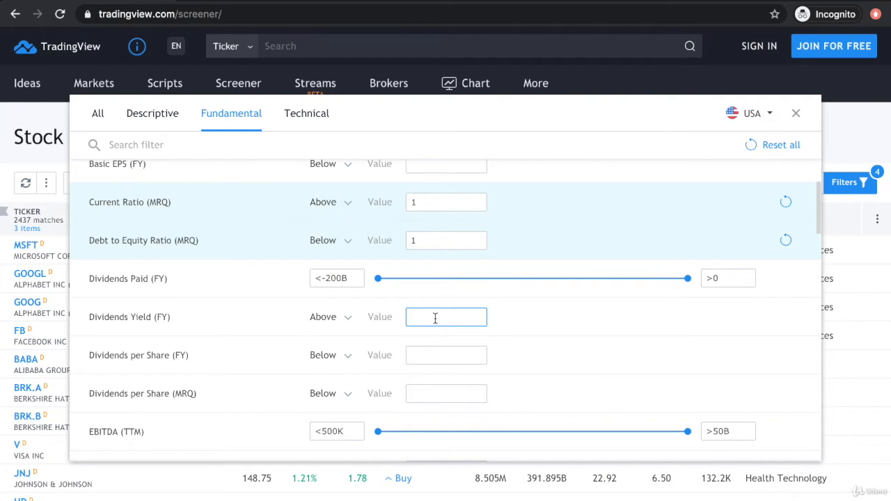
text(2)
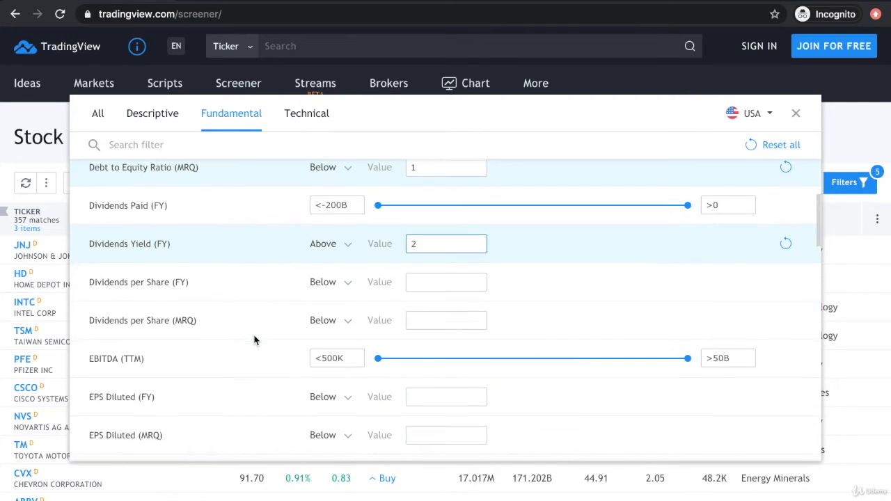
scroll(down, 3)
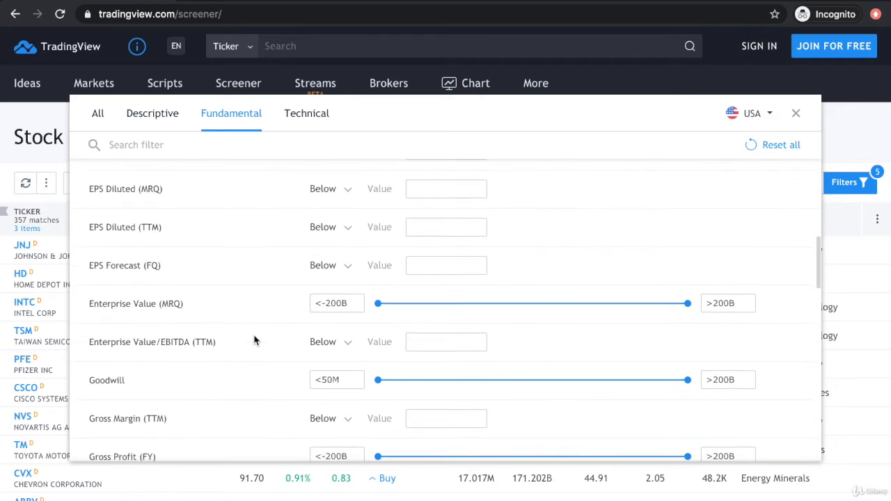
scroll(down, 3)
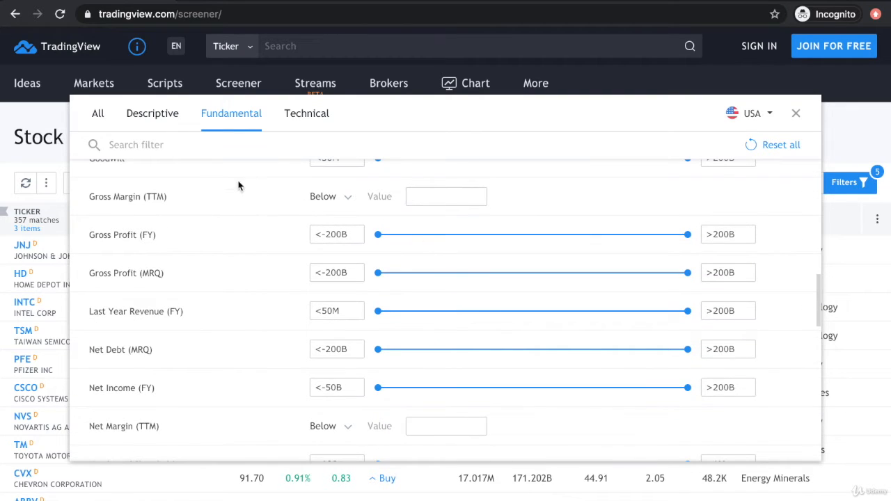
mouse_move(217, 422)
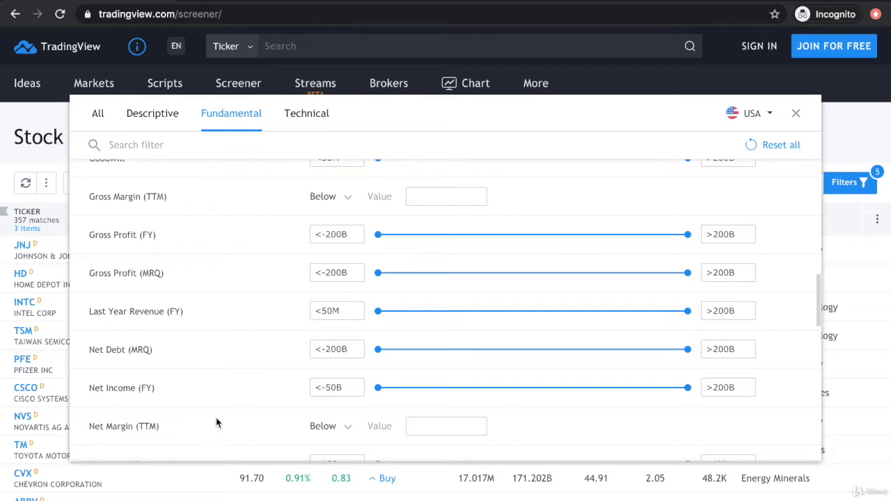
scroll(down, 3)
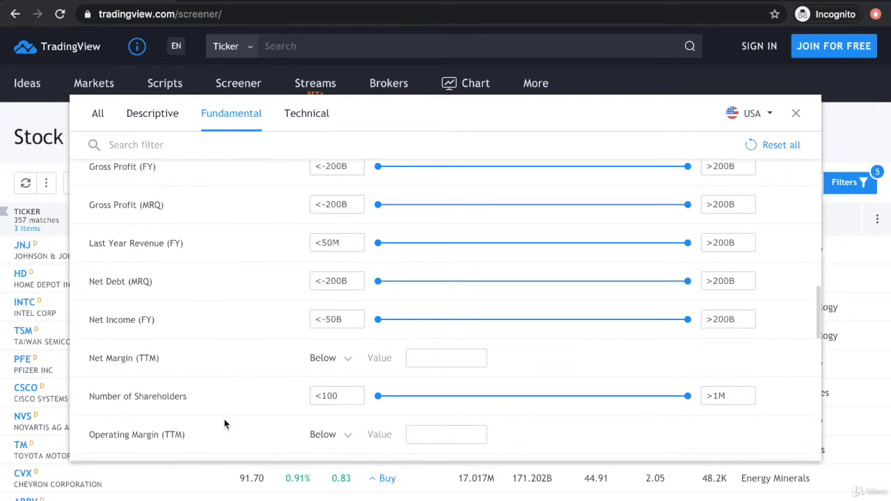
scroll(down, 3)
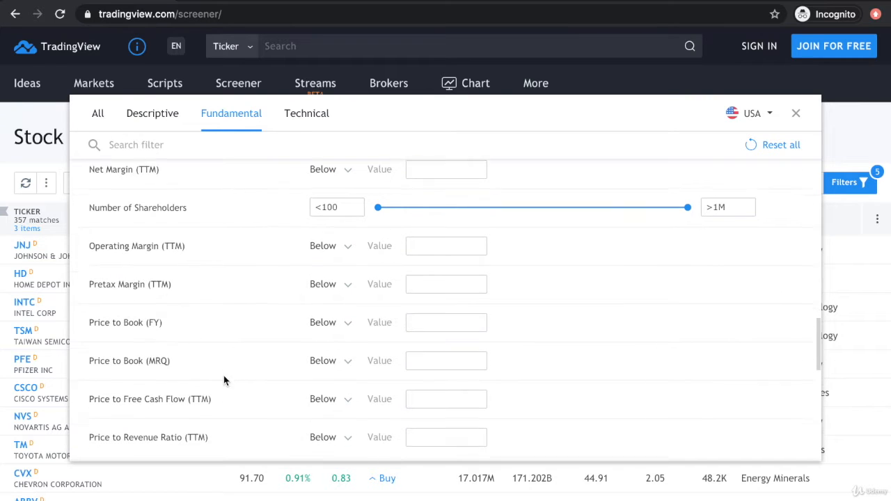
scroll(down, 3)
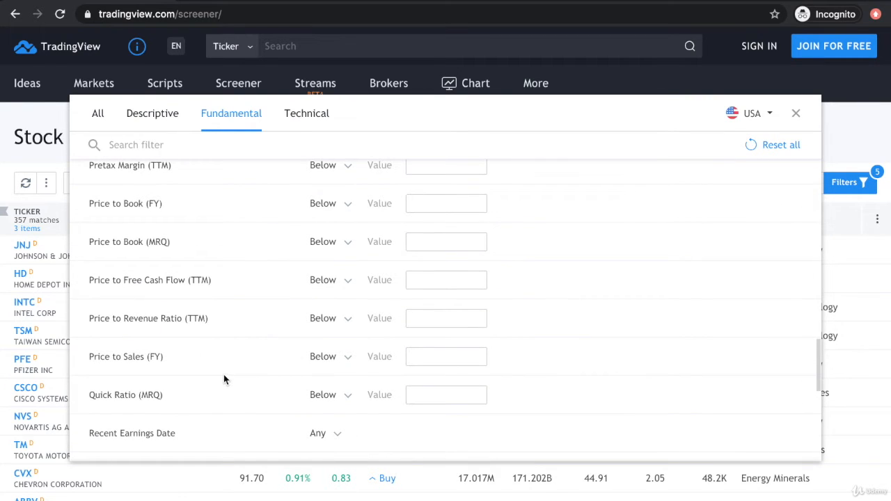
mouse_move(157, 217)
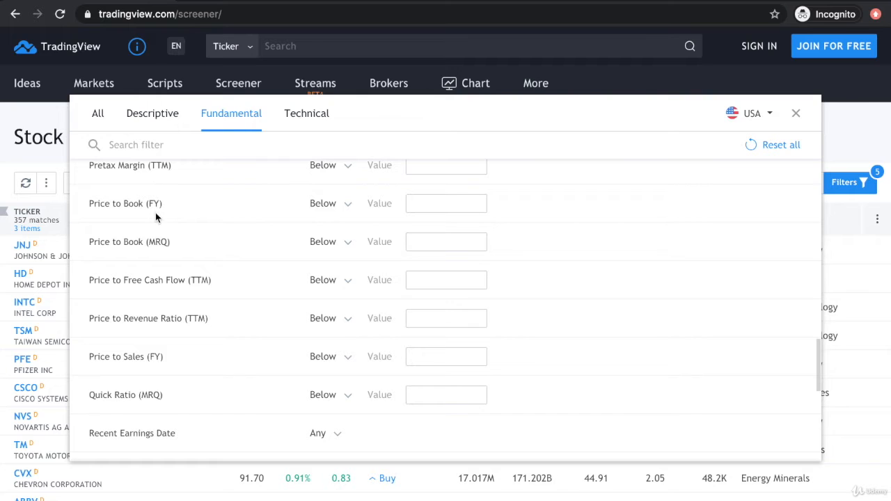
mouse_move(167, 258)
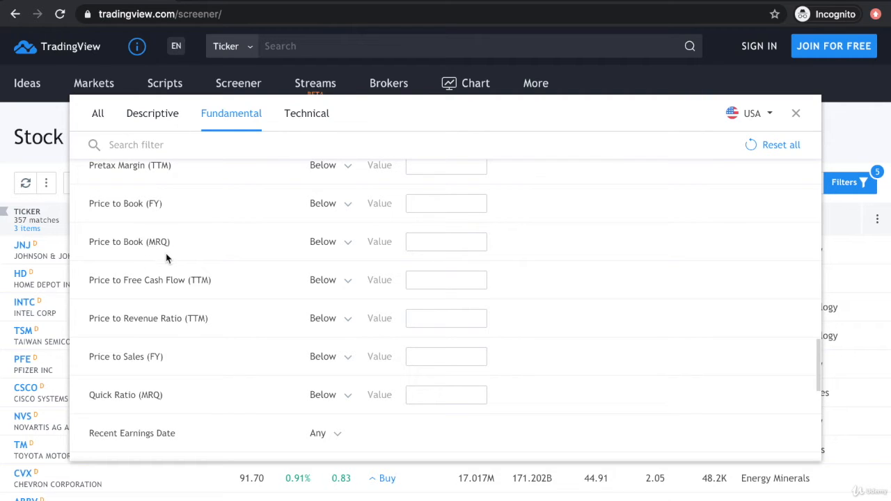
mouse_move(254, 282)
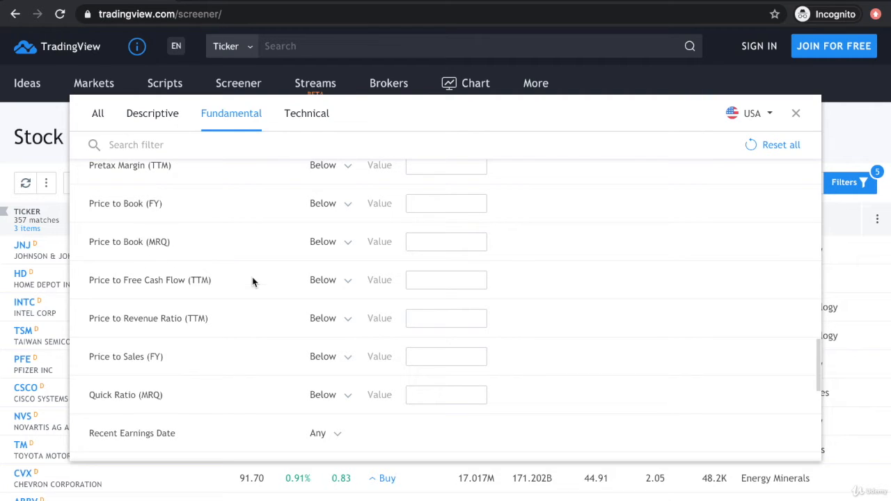
mouse_move(243, 305)
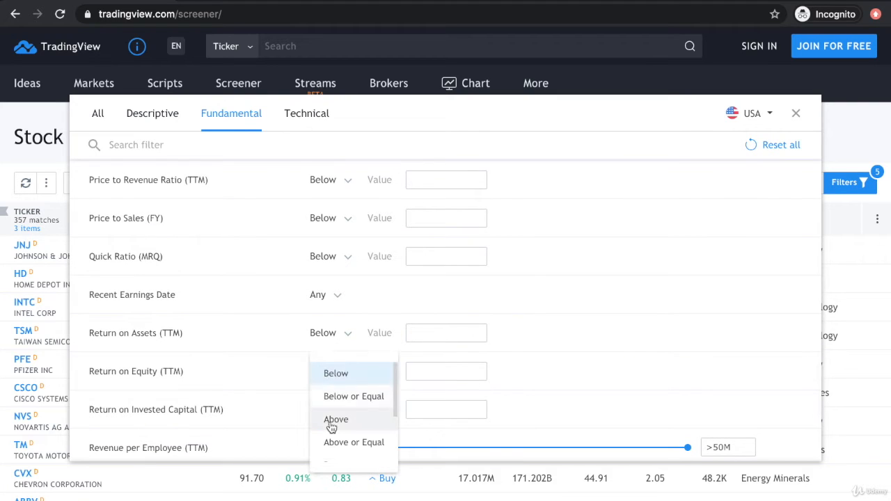
Step: Require Return on Equity (TTM) above 15, then show the Descriptive filters
click(336, 420)
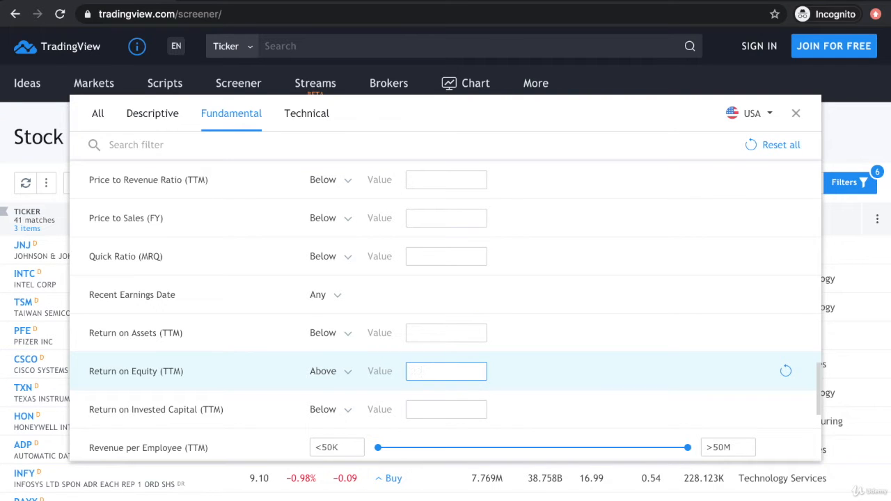
text(15)
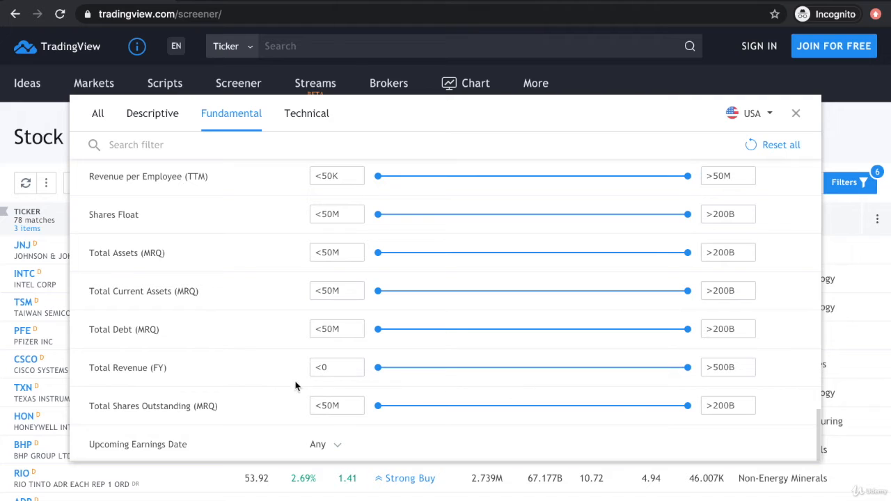
mouse_move(195, 375)
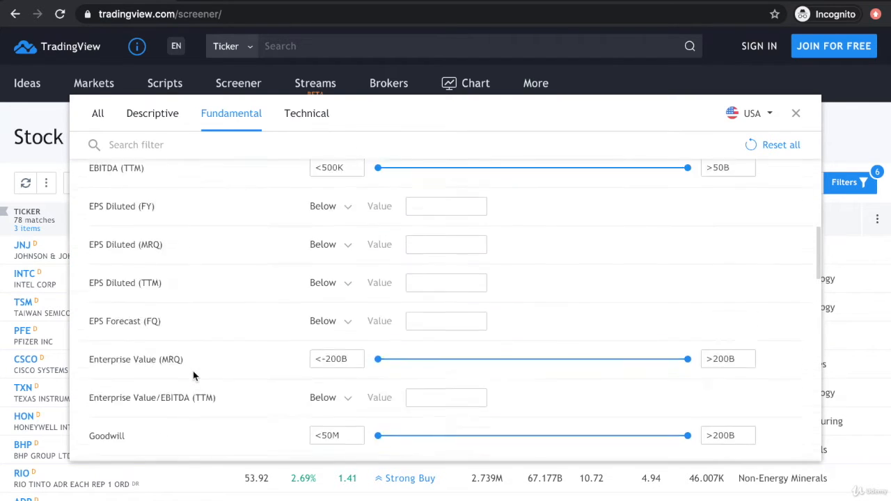
click(152, 113)
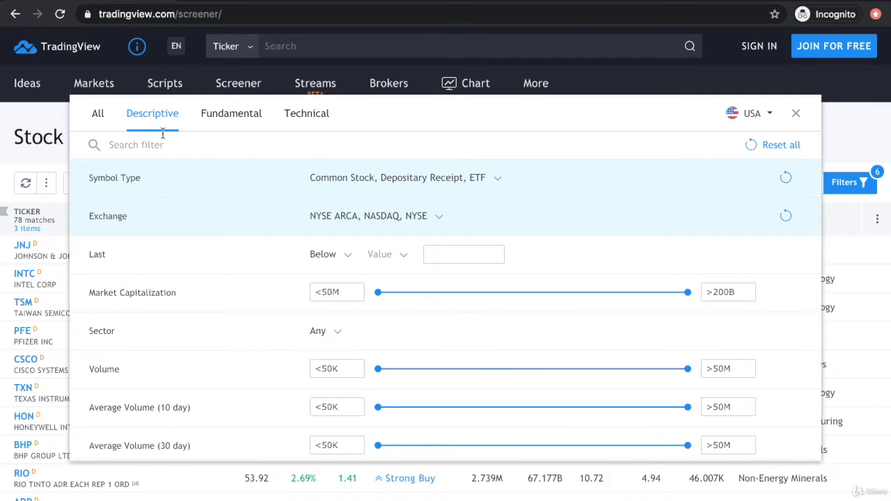
Step: Set the Sector filter to Communications, Consumer Durables, Consumer Non-Durables and Consumer Services
scroll(down, 3)
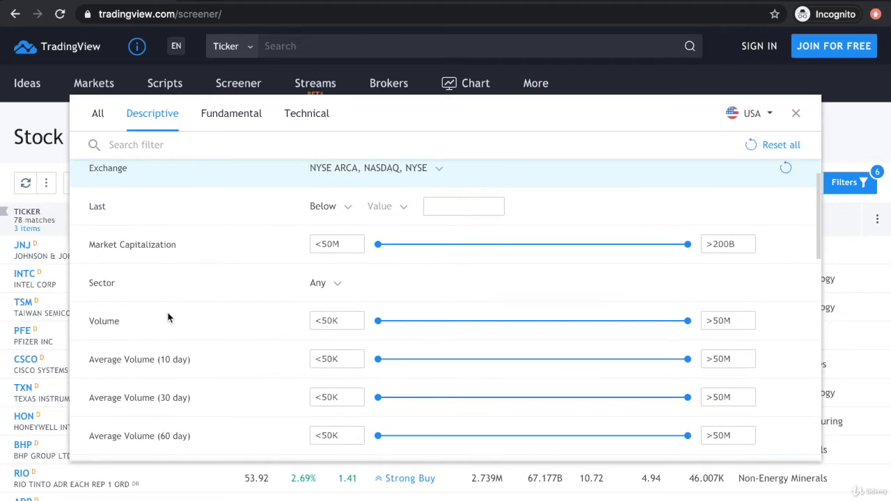
mouse_move(327, 286)
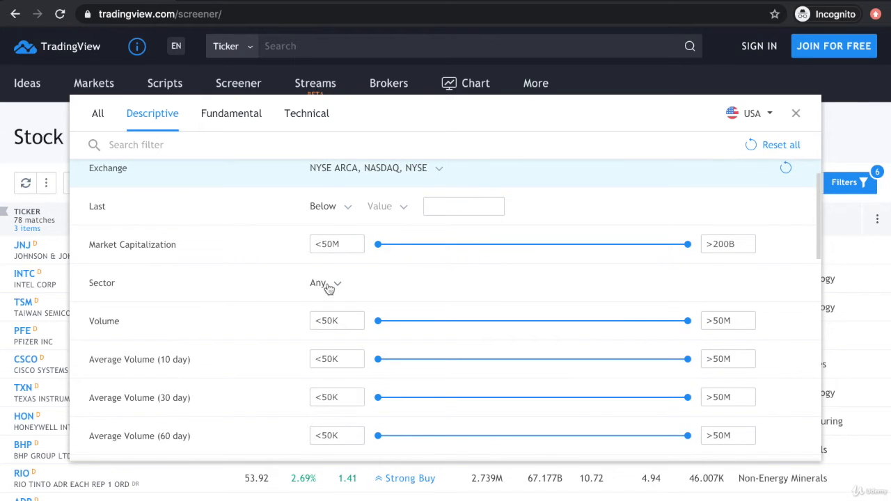
click(324, 283)
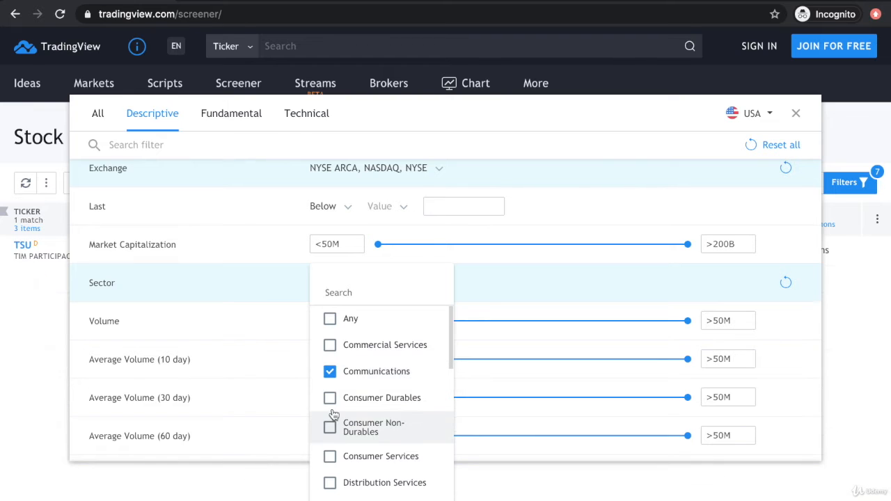
click(329, 398)
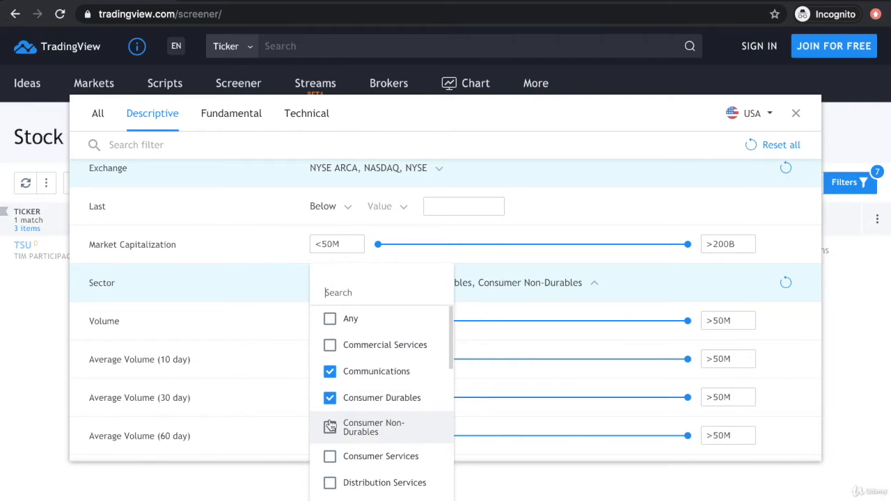
click(330, 456)
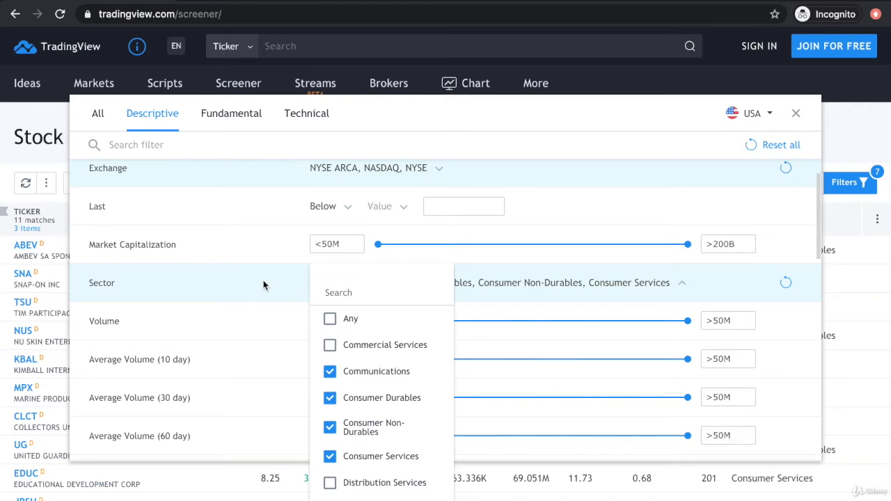
scroll(down, 3)
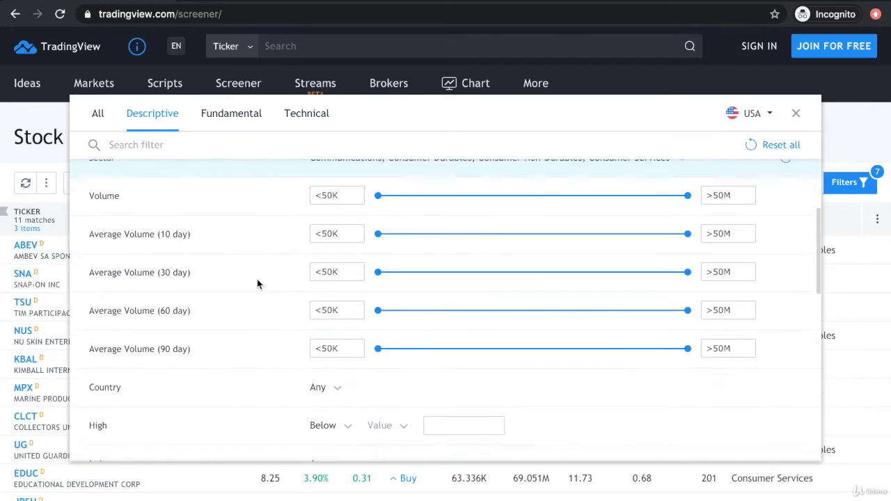
scroll(down, 3)
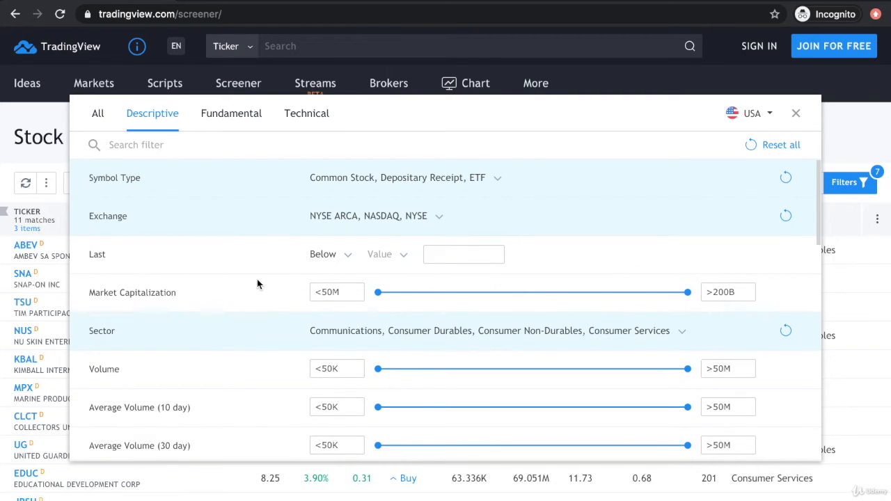
mouse_move(241, 113)
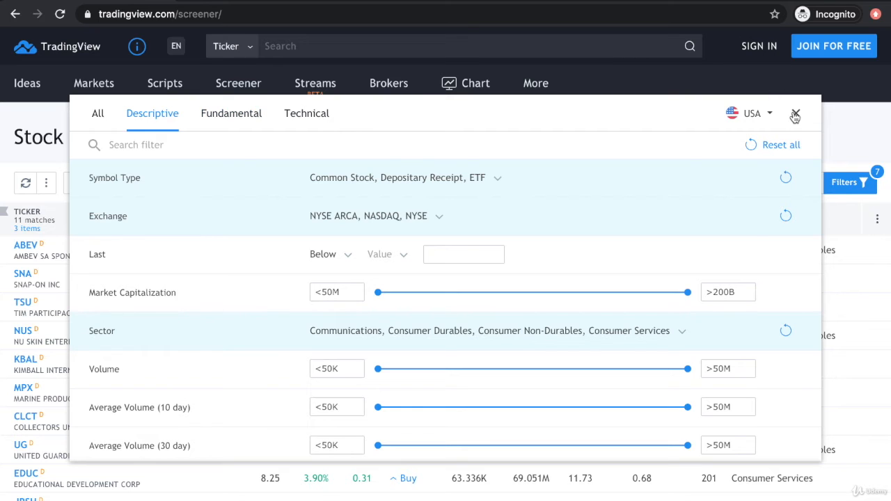
Step: Close the Filters panel and scroll through the 11 screened stocks
click(795, 113)
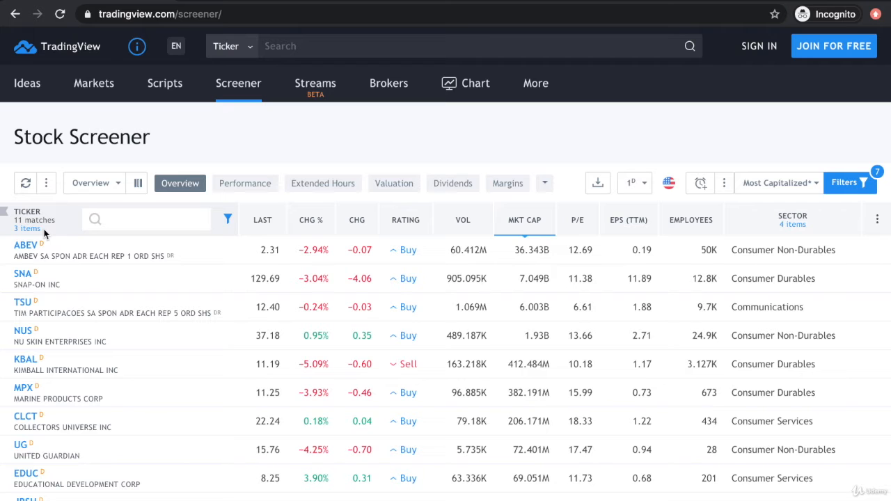
scroll(down, 3)
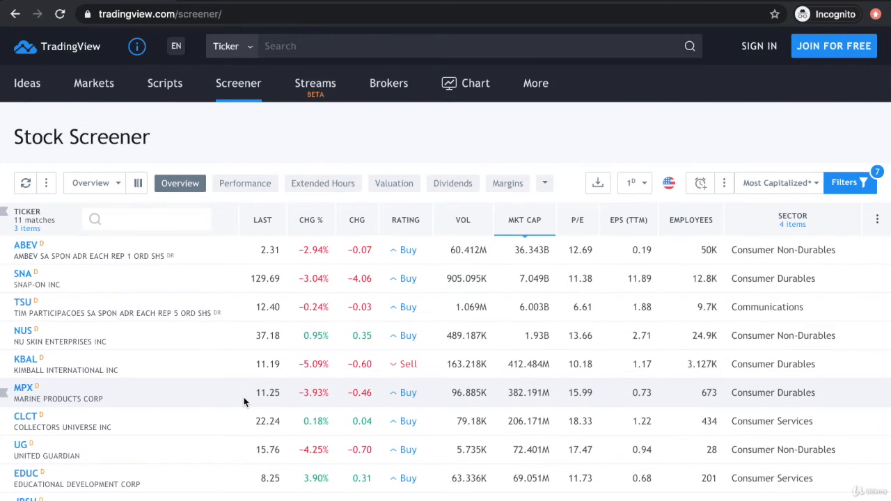
mouse_move(160, 364)
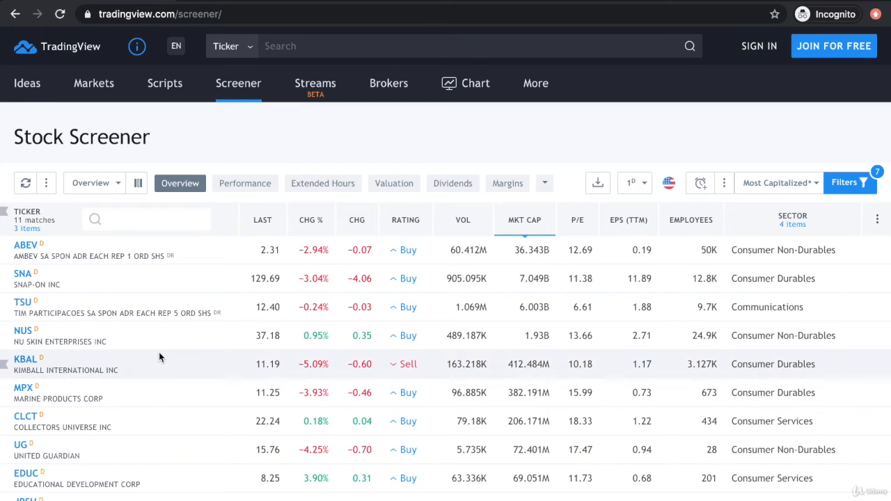
mouse_move(14, 278)
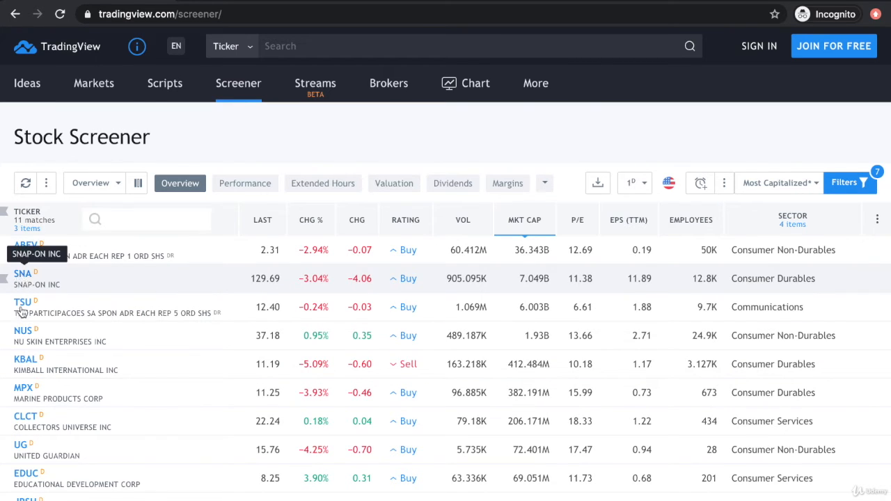
click(23, 329)
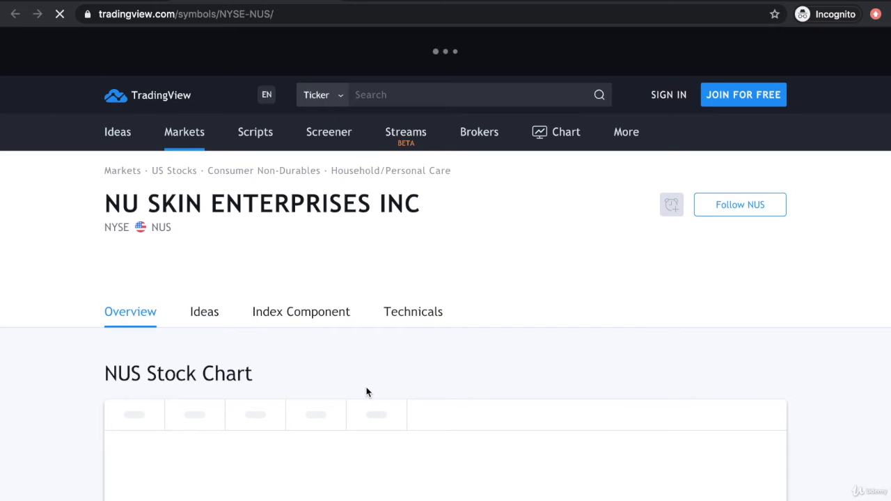
scroll(down, 3)
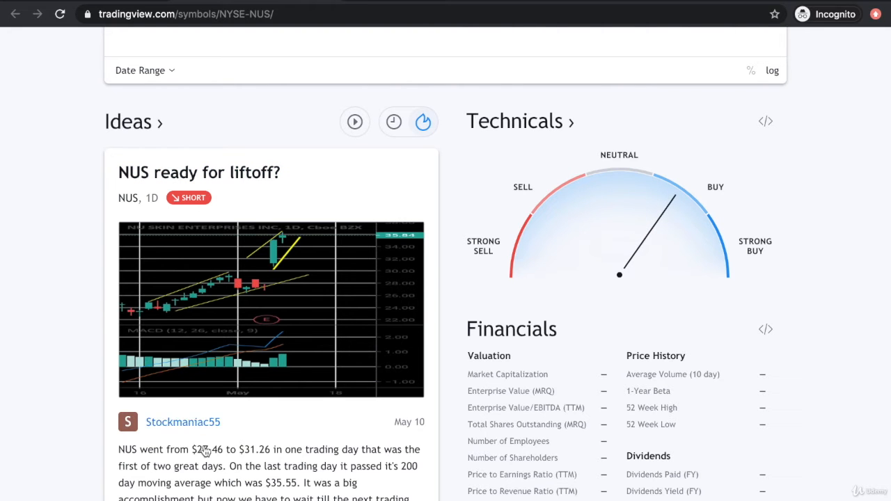
scroll(down, 3)
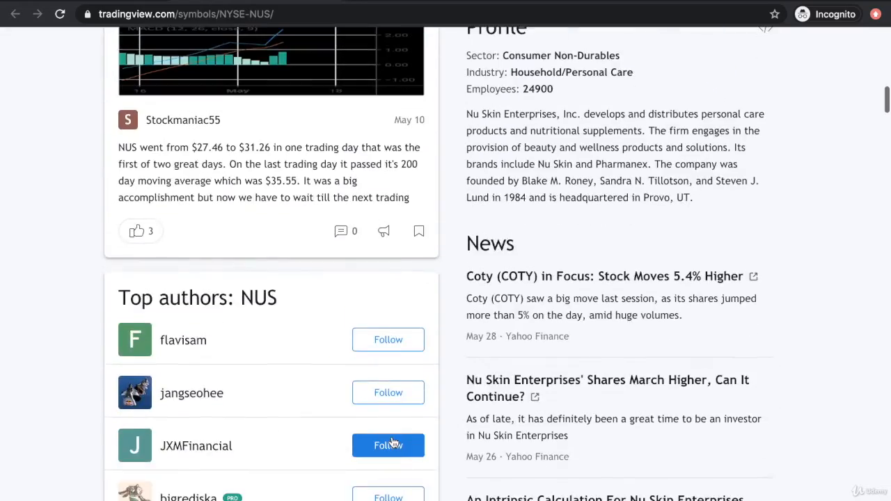
scroll(down, 3)
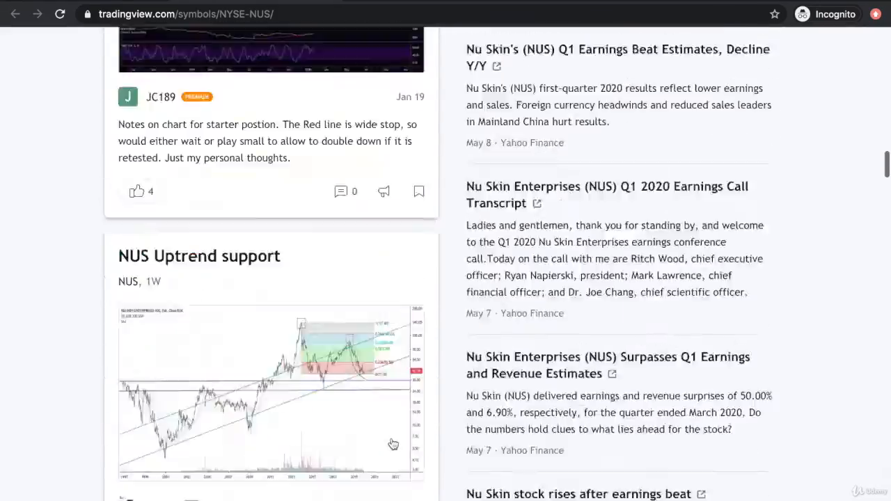
scroll(down, 3)
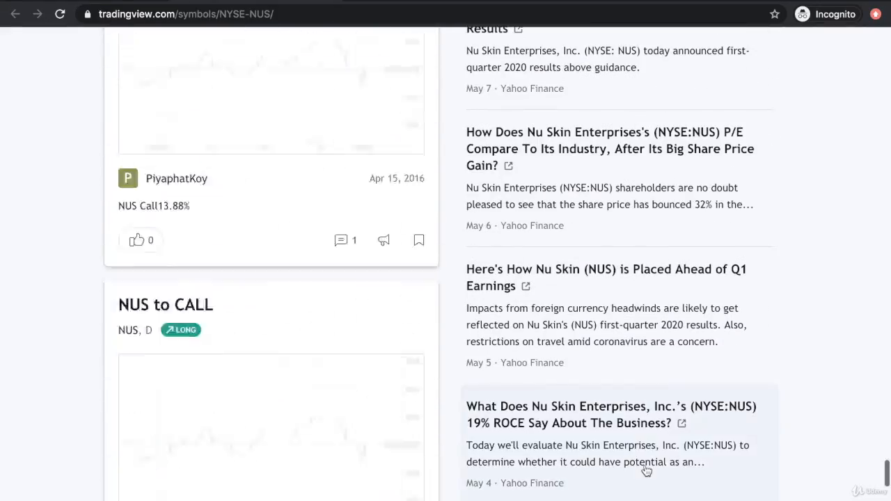
scroll(down, 3)
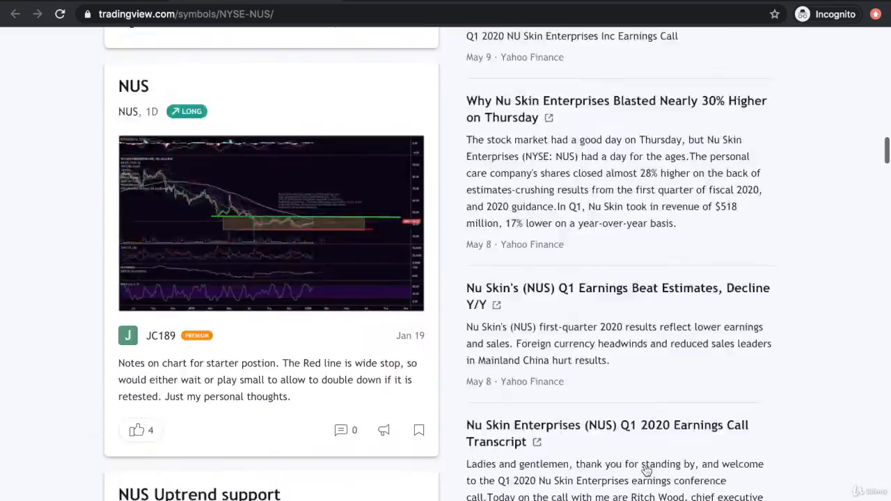
scroll(down, 3)
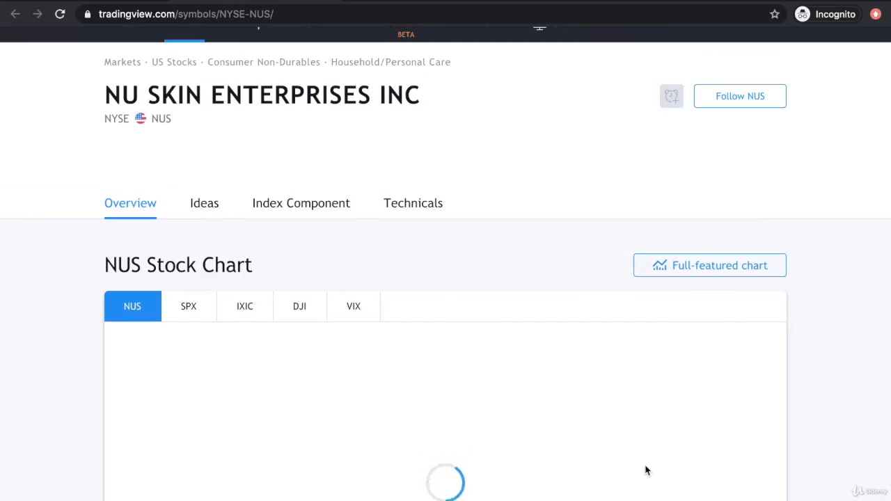
scroll(down, 3)
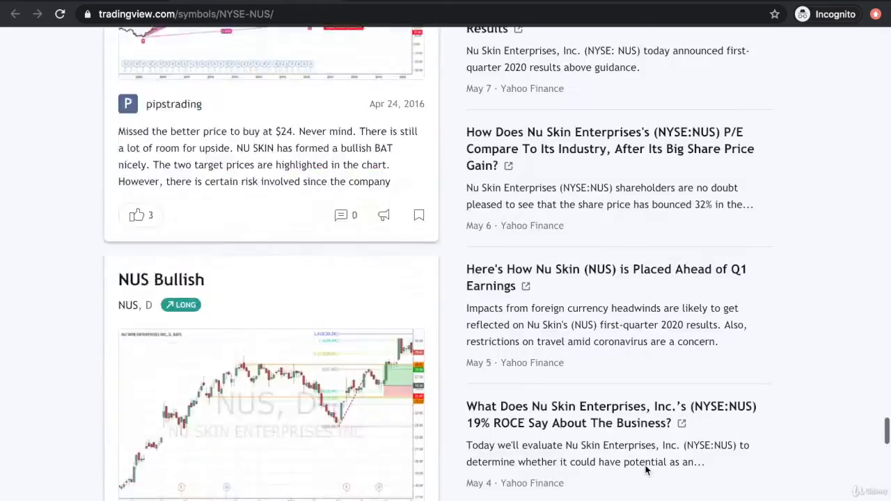
scroll(up, 3)
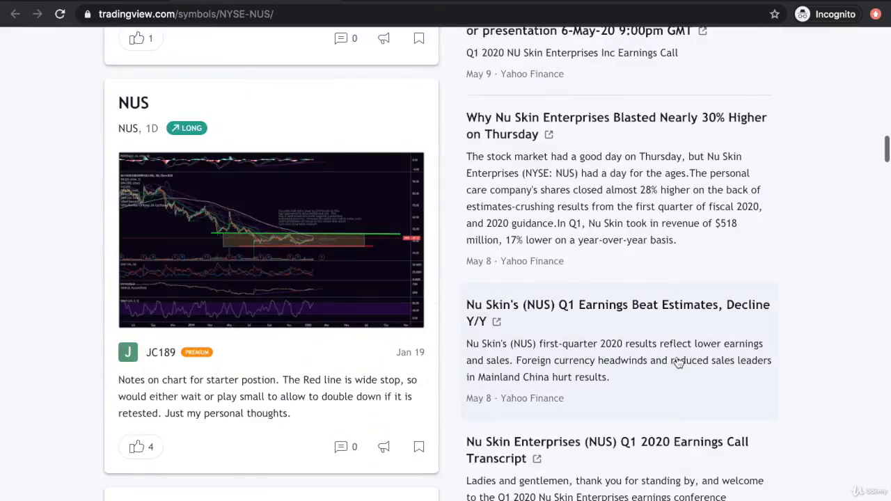
scroll(down, 3)
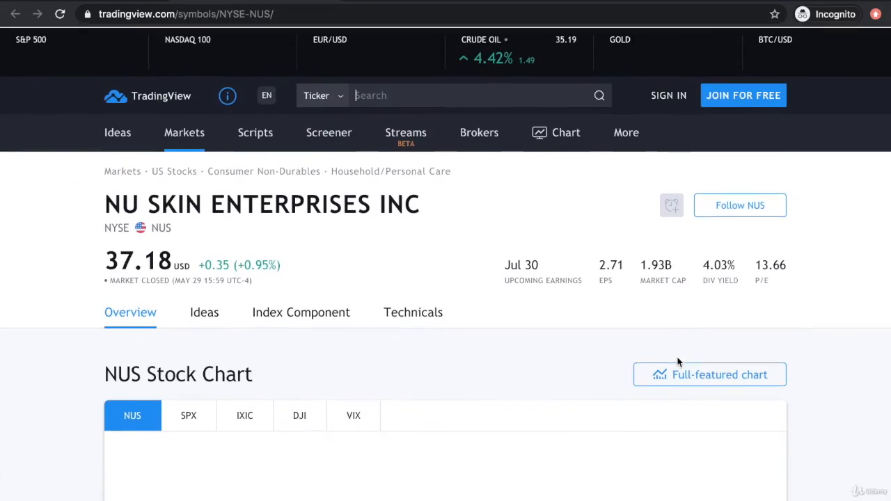
scroll(down, 3)
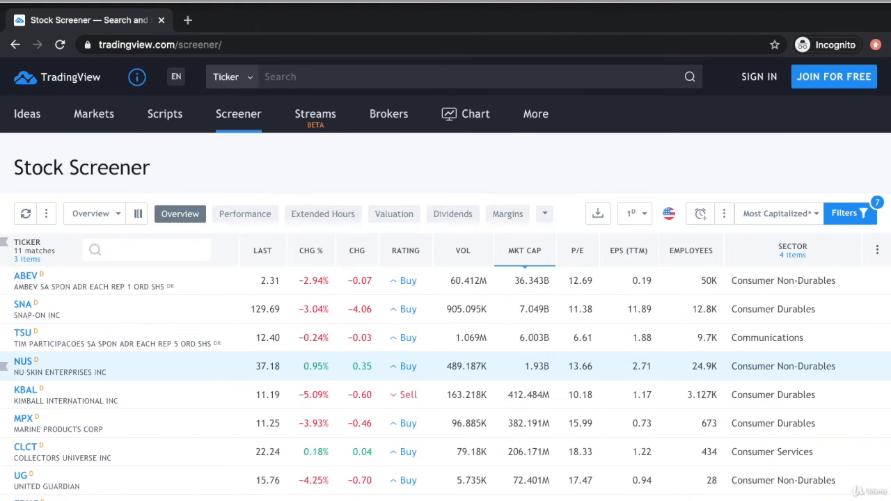
Step: Reopen the Filters panel to review the seven criteria, then close it
scroll(down, 3)
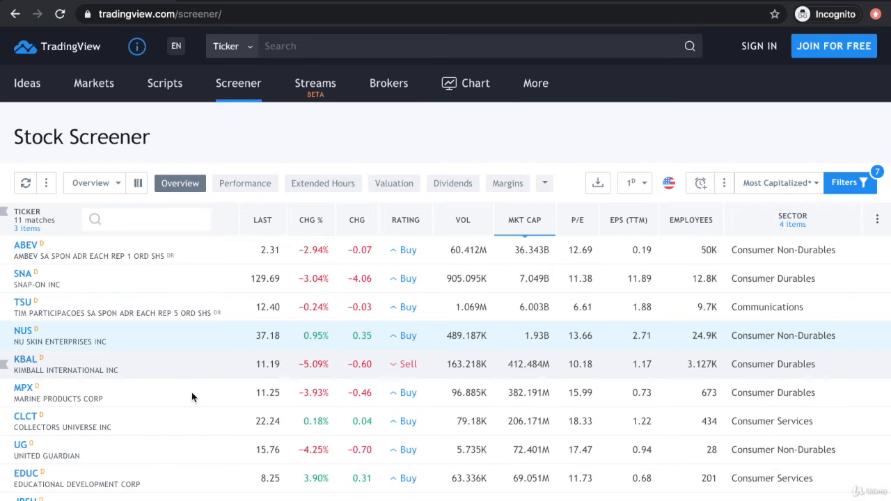
scroll(down, 3)
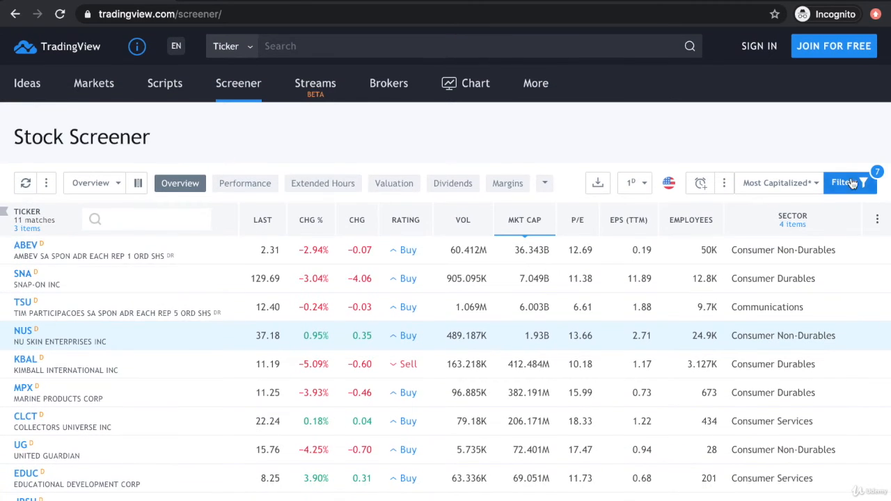
click(845, 182)
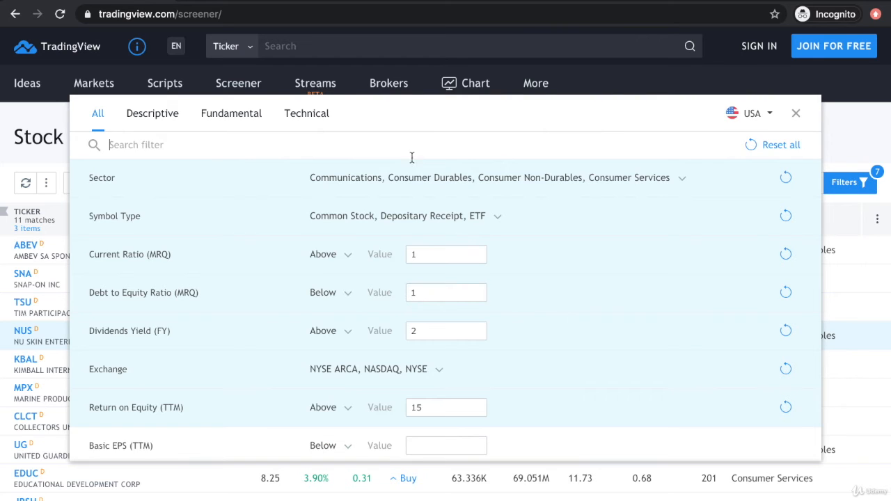
click(795, 113)
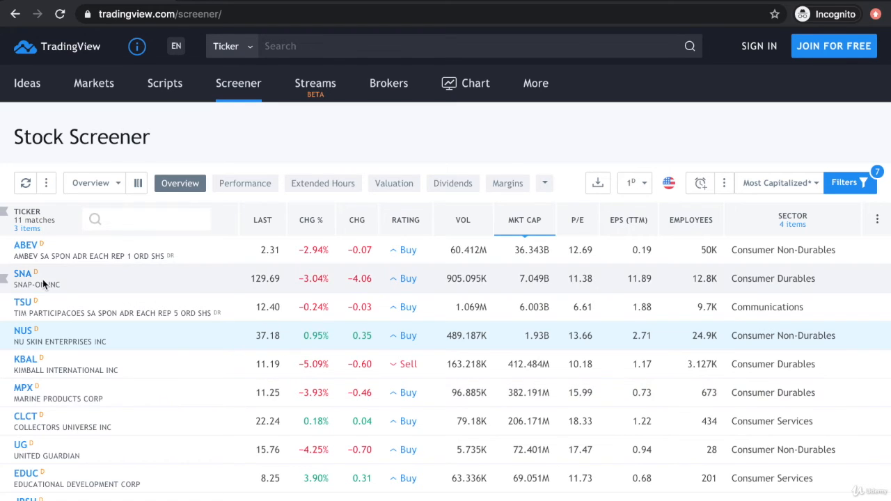
click(22, 273)
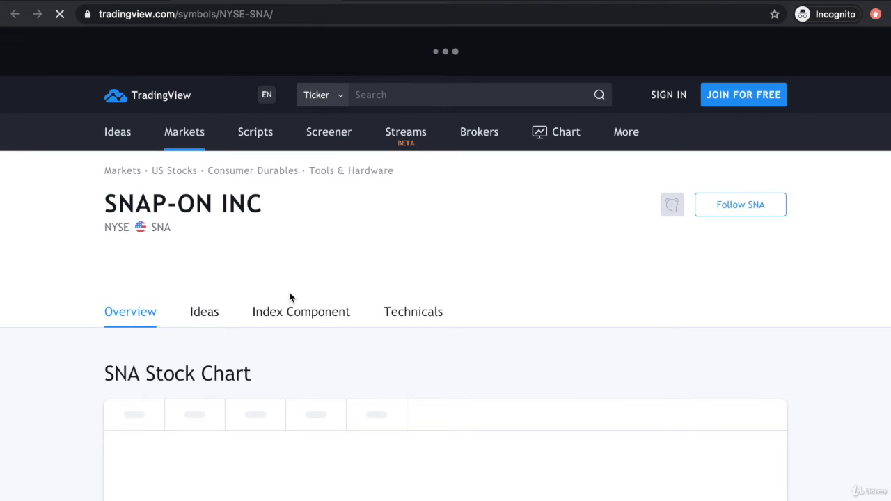
scroll(down, 3)
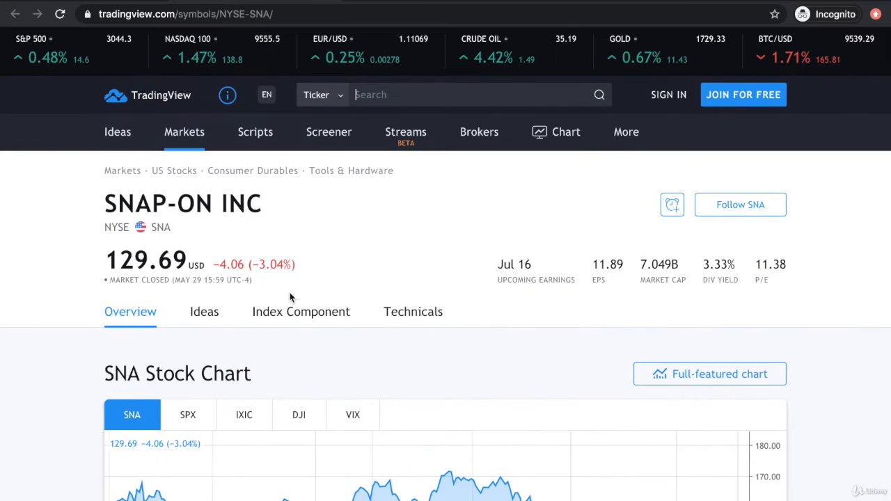
click(328, 132)
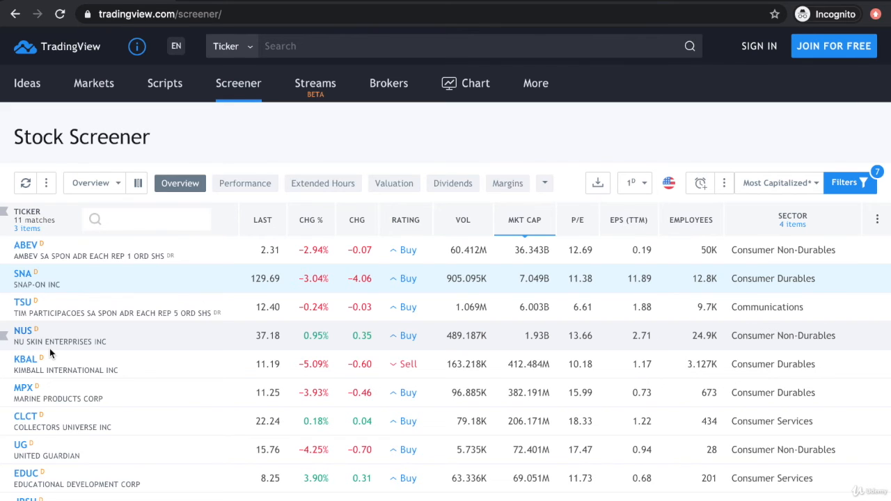
Step: Open the SNA stock page and compare its chart against SPX
scroll(down, 3)
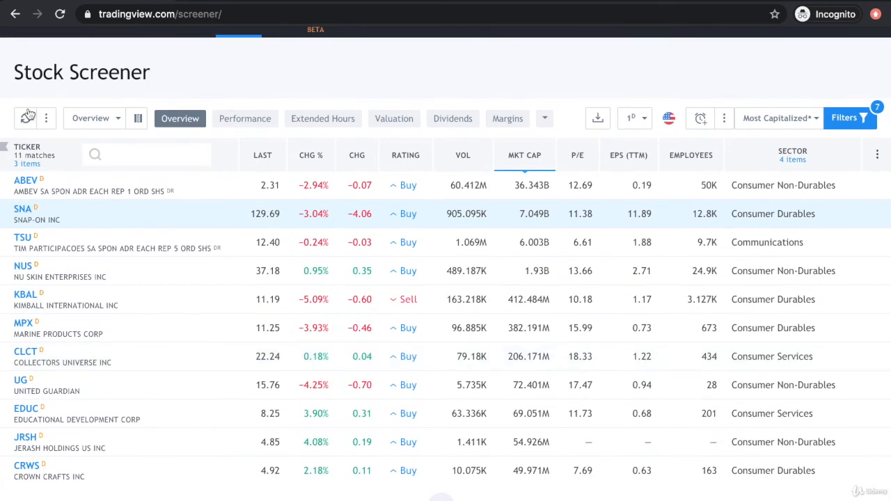
mouse_move(32, 235)
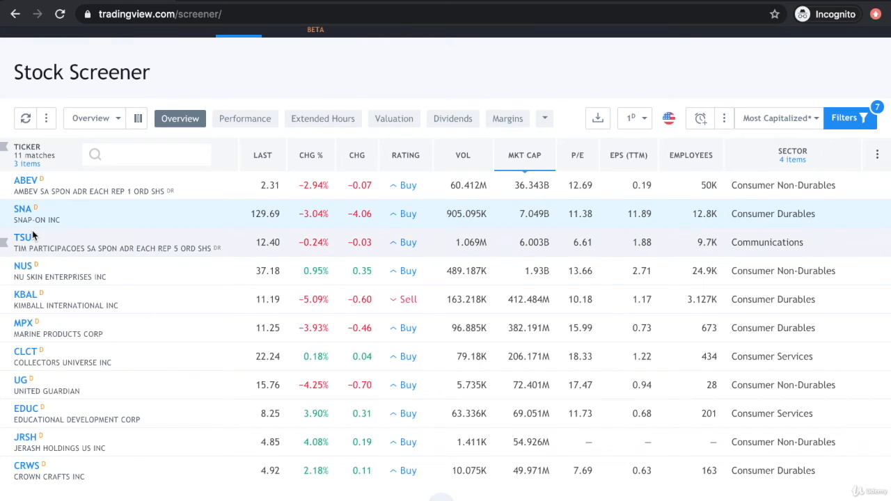
mouse_move(23, 209)
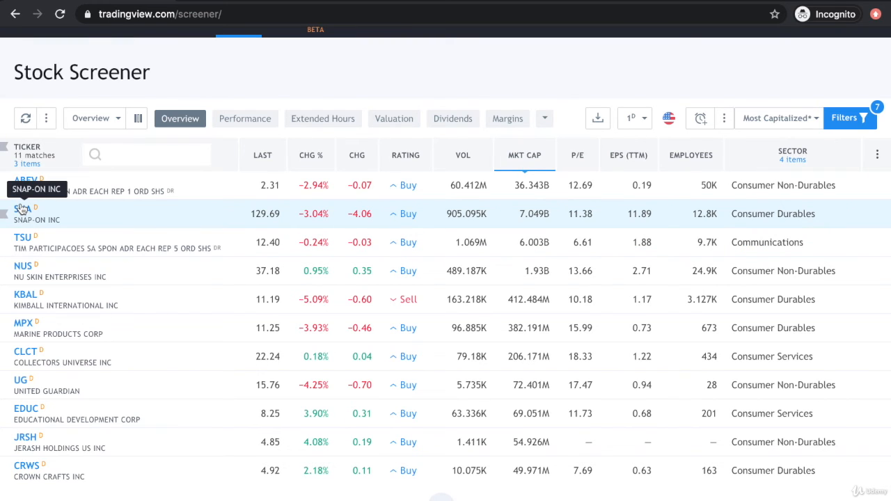
click(23, 214)
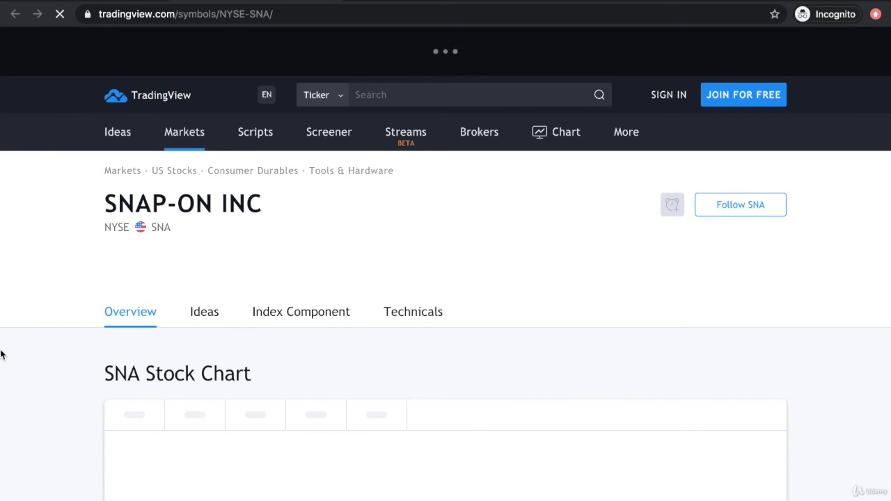
scroll(down, 3)
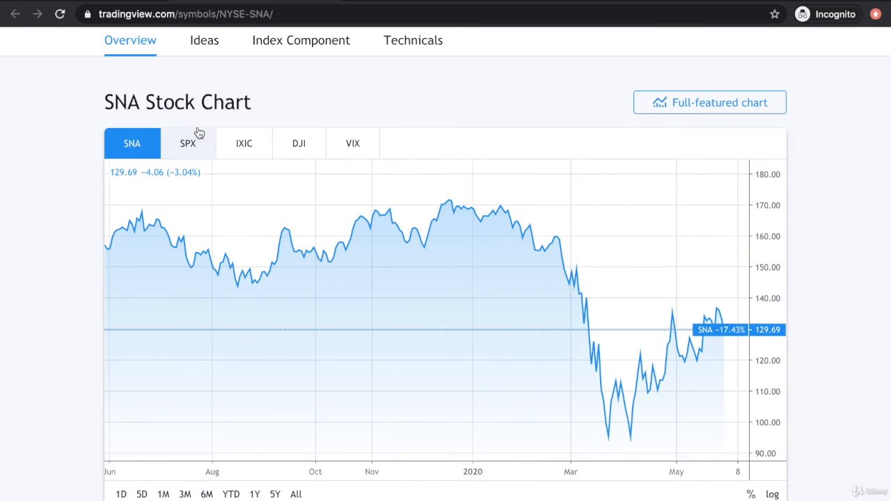
click(187, 144)
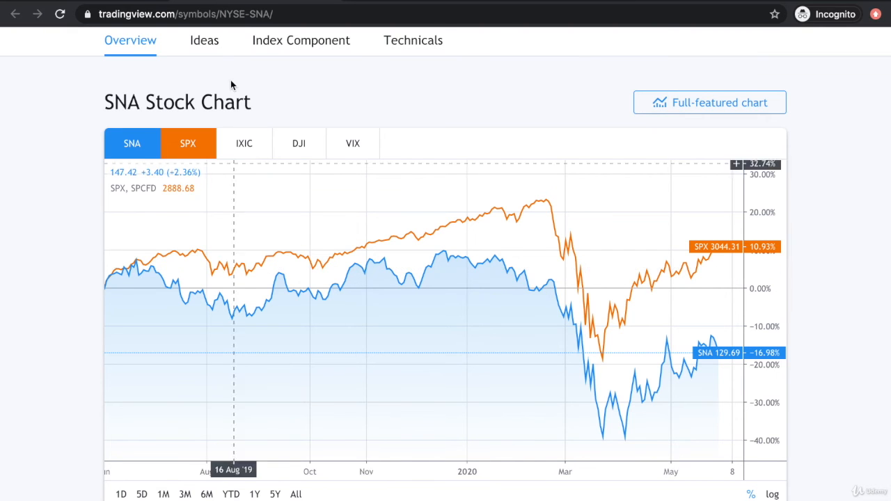
Step: Scroll down Snap-On's page to the Financials valuation, balance sheet and income figures
scroll(down, 3)
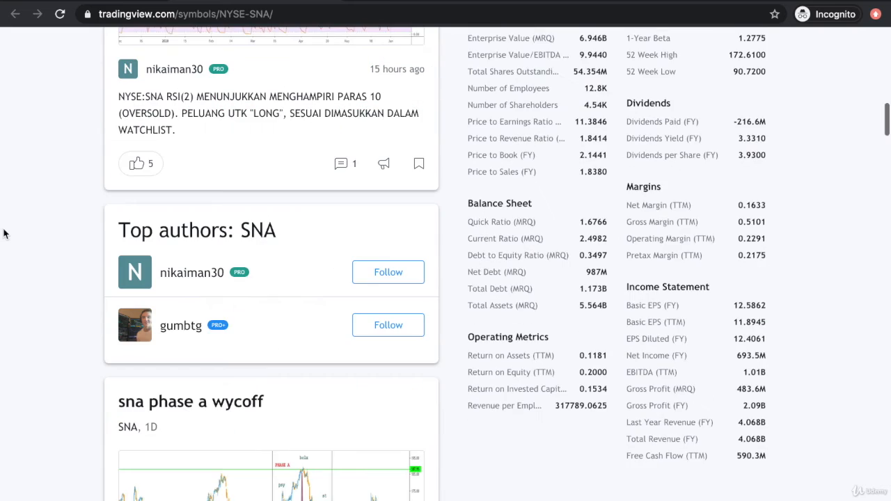
scroll(down, 3)
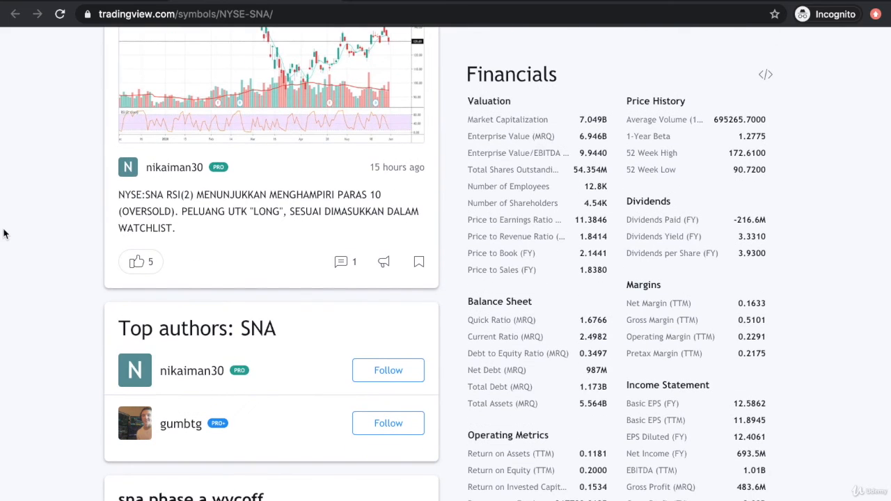
mouse_move(576, 93)
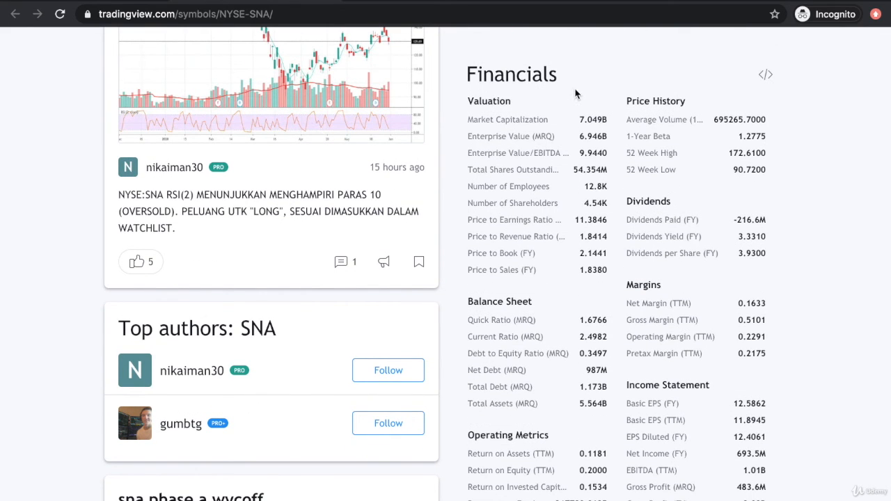
scroll(down, 3)
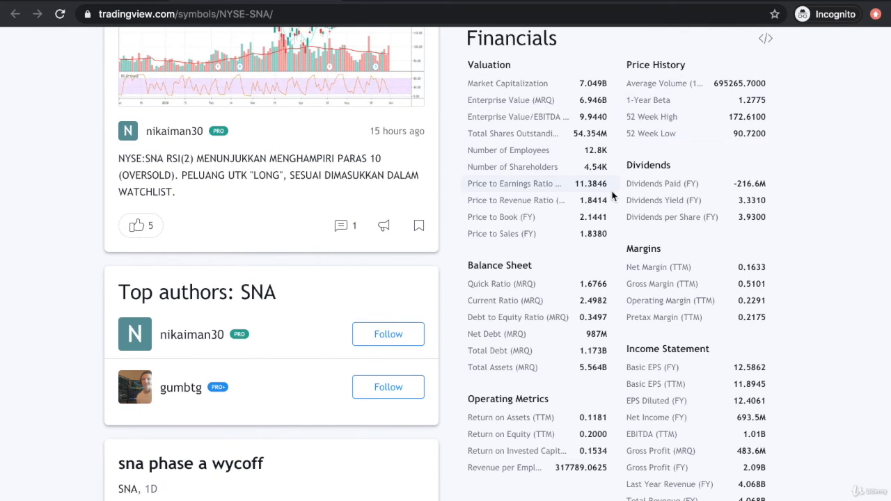
mouse_move(501, 283)
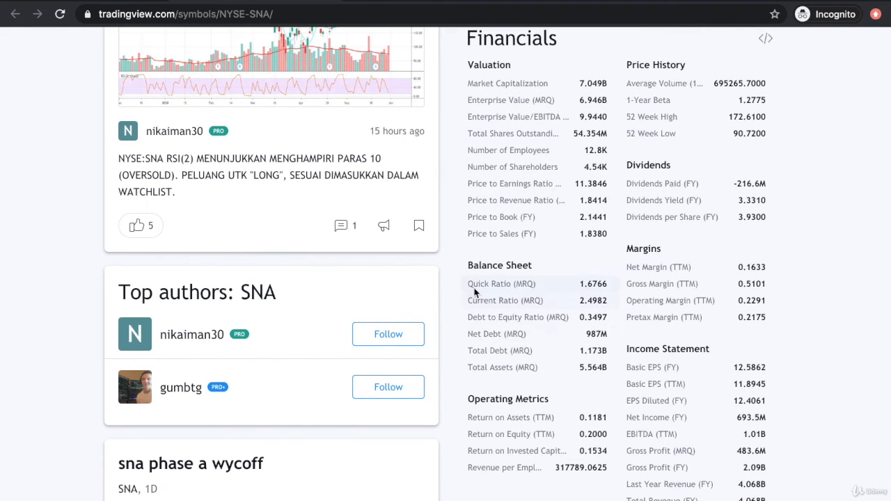
mouse_move(536, 300)
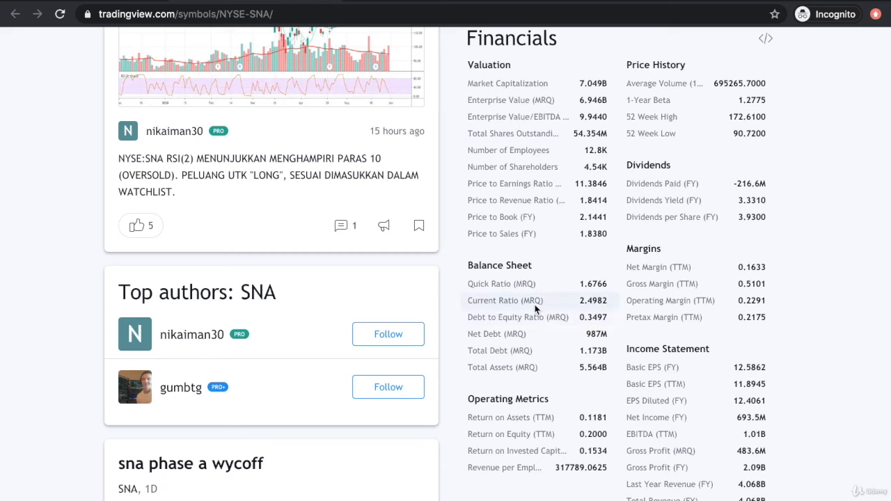
mouse_move(557, 250)
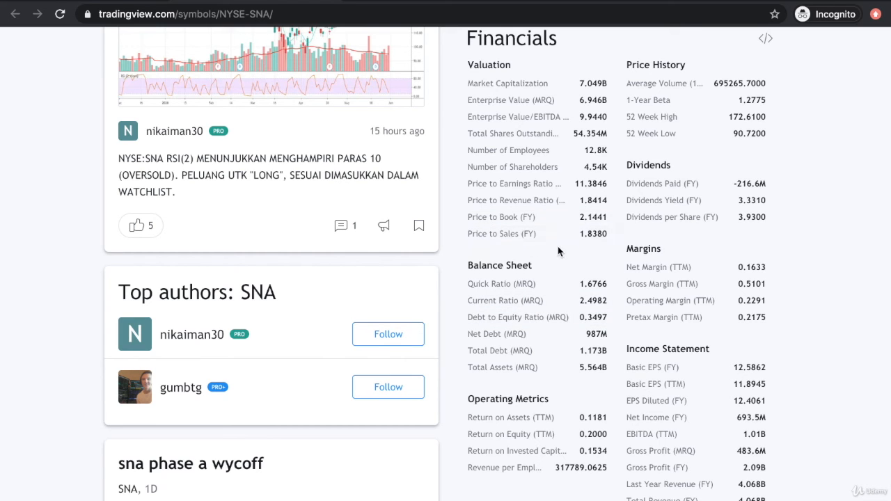
mouse_move(654, 400)
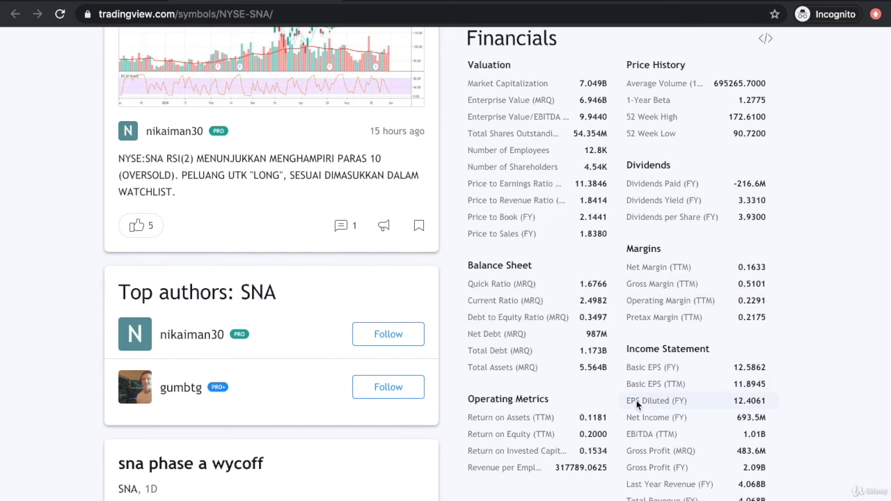
scroll(down, 3)
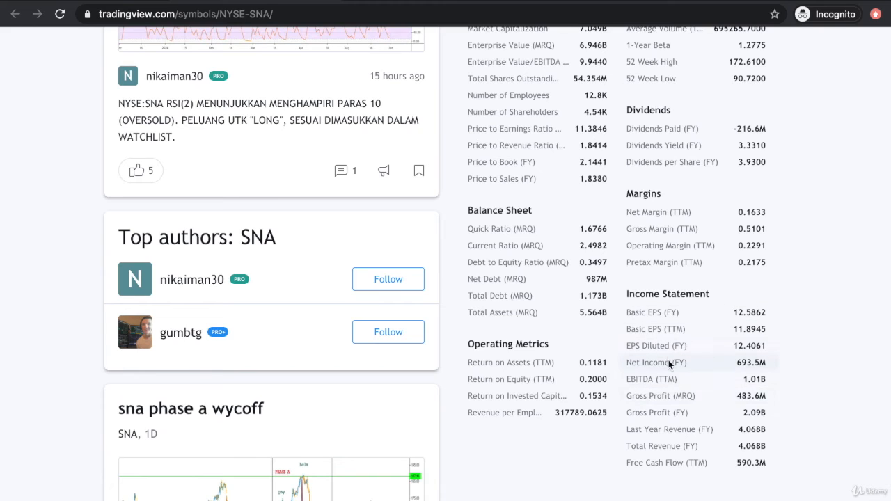